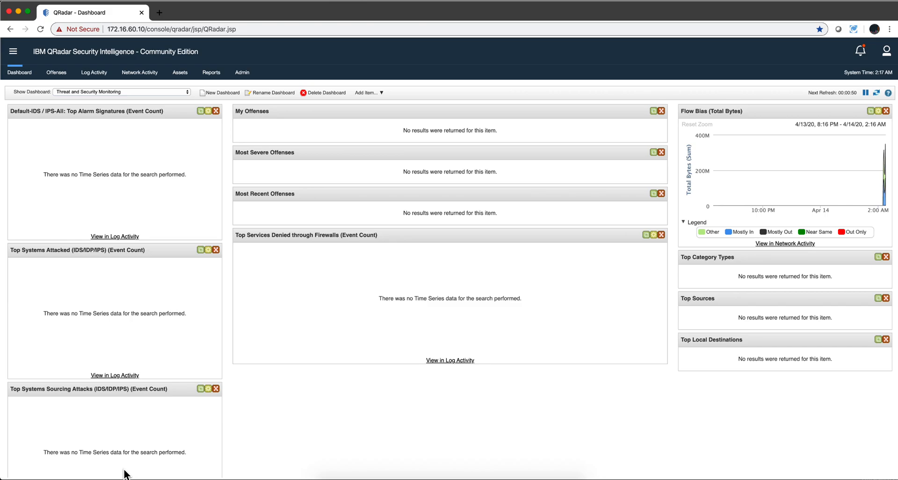
mouse_move(255, 261)
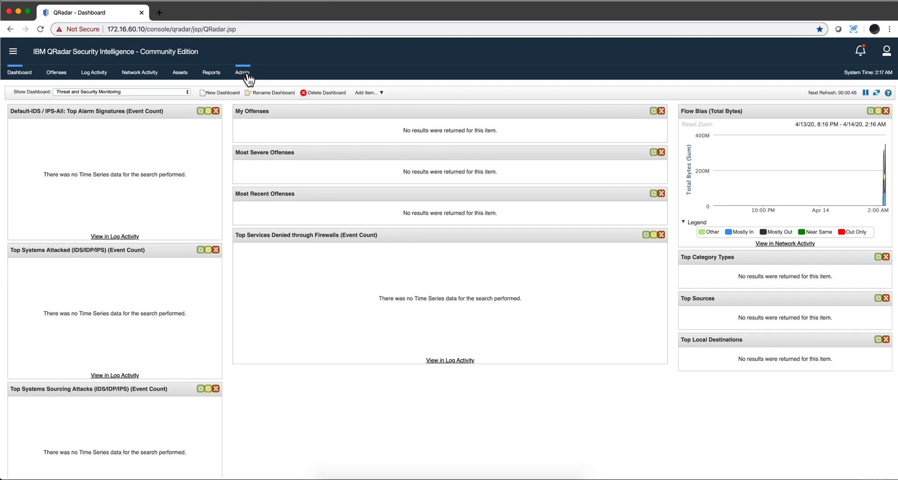
Leave the dashboard and bring up the QRadar Admin console
left_click(241, 72)
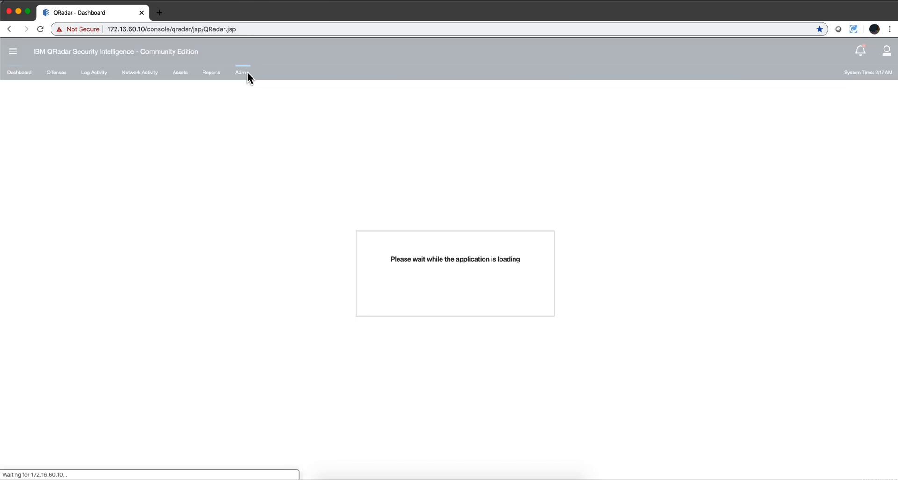
left_click(241, 72)
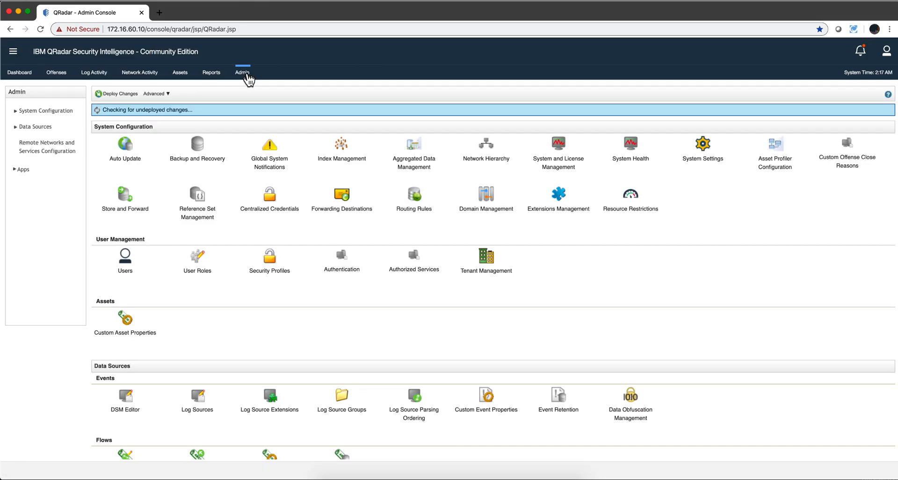
mouse_move(242, 72)
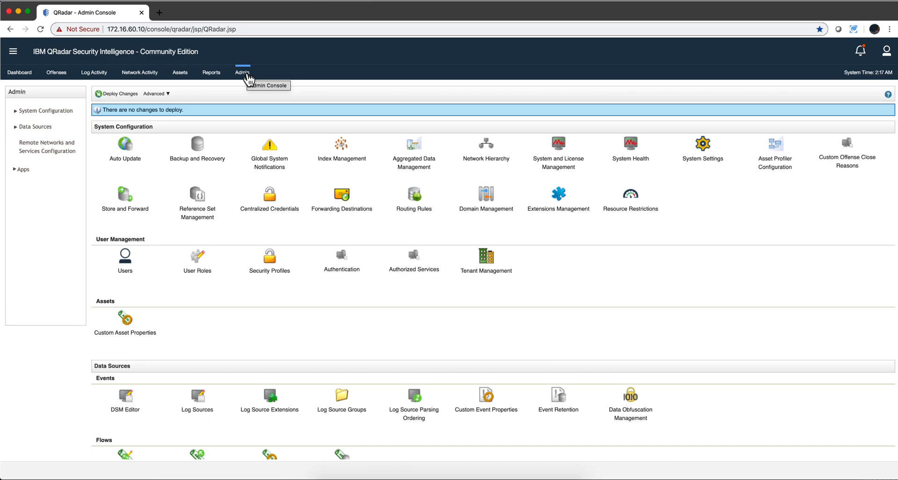
mouse_move(245, 76)
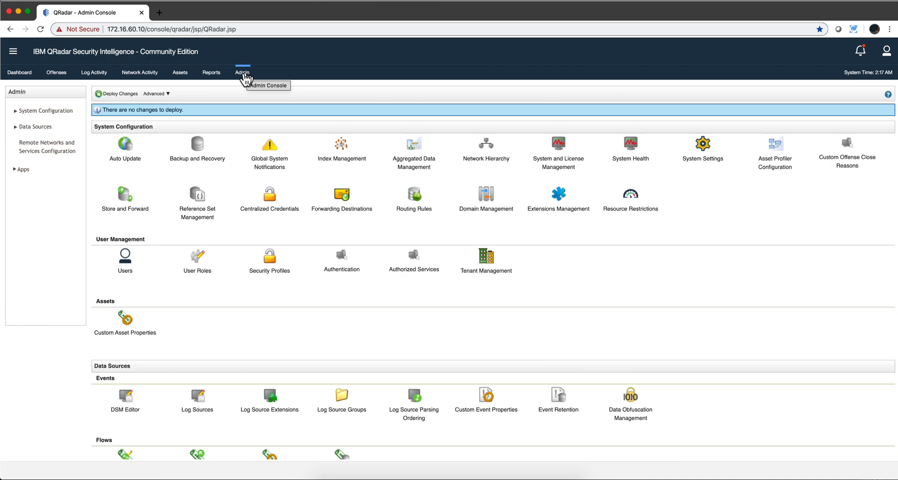
mouse_move(542, 172)
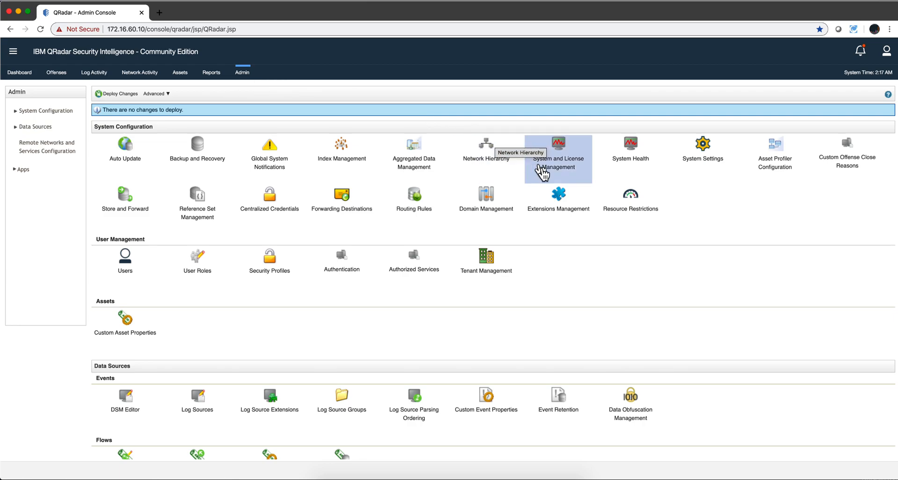
Start adding a new extension in Extensions Management, sourcing the file from local storage
left_click(557, 193)
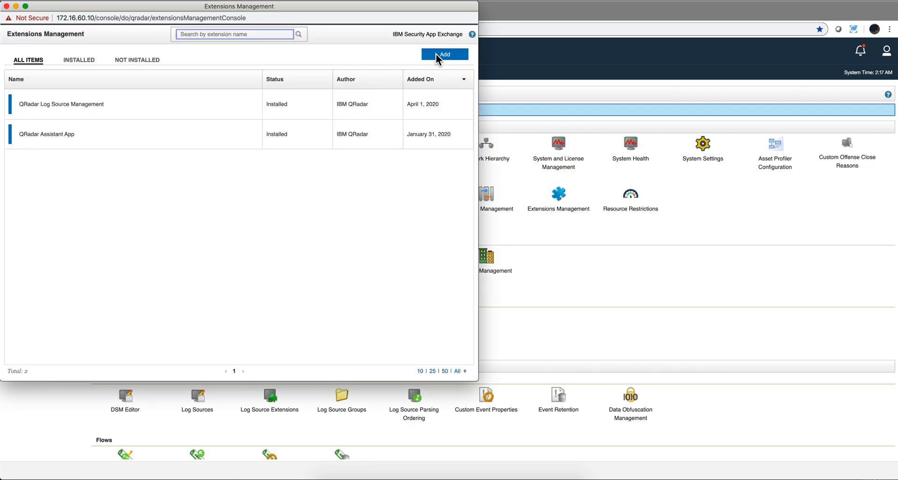
left_click(444, 54)
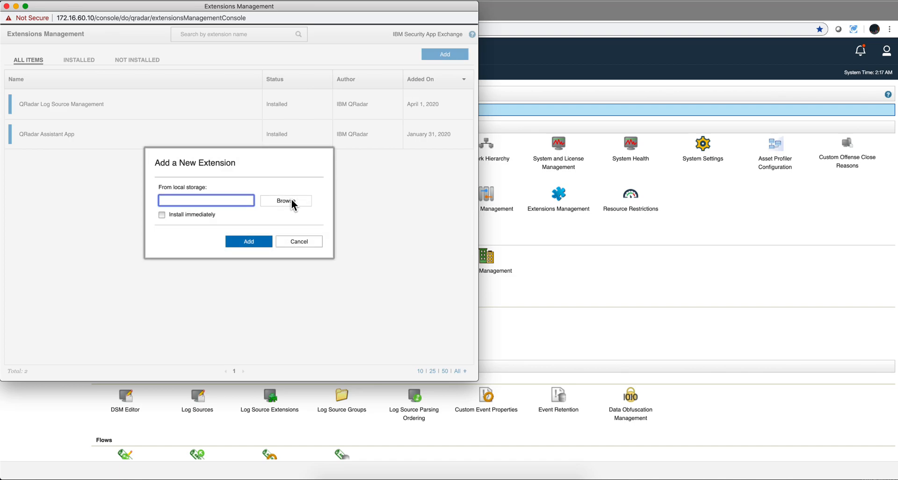
left_click(285, 200)
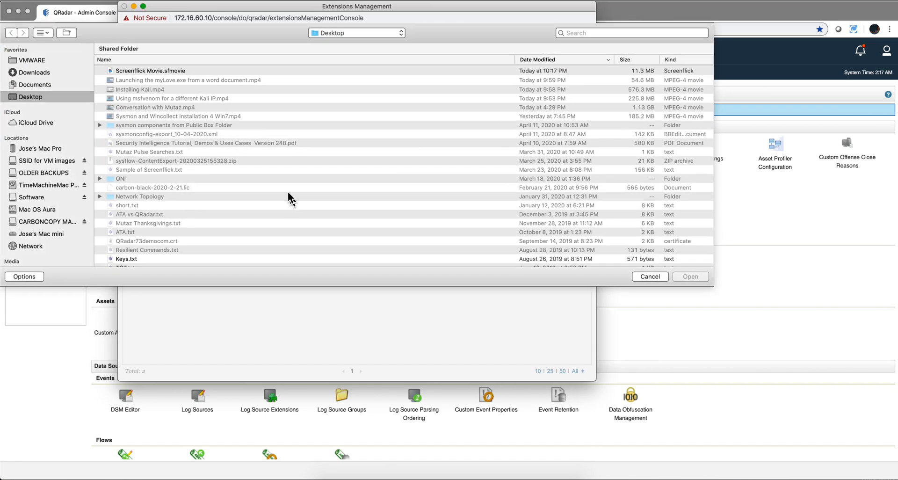
mouse_move(85, 165)
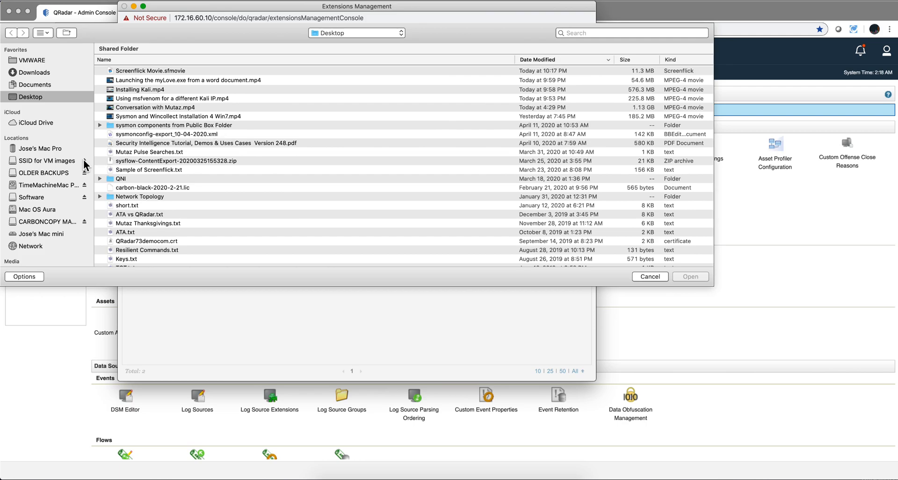
Select ThinkLikeAnAttackerSysmon.zip from the unsupported Sysmon extension folder on the VM images drive
left_click(44, 160)
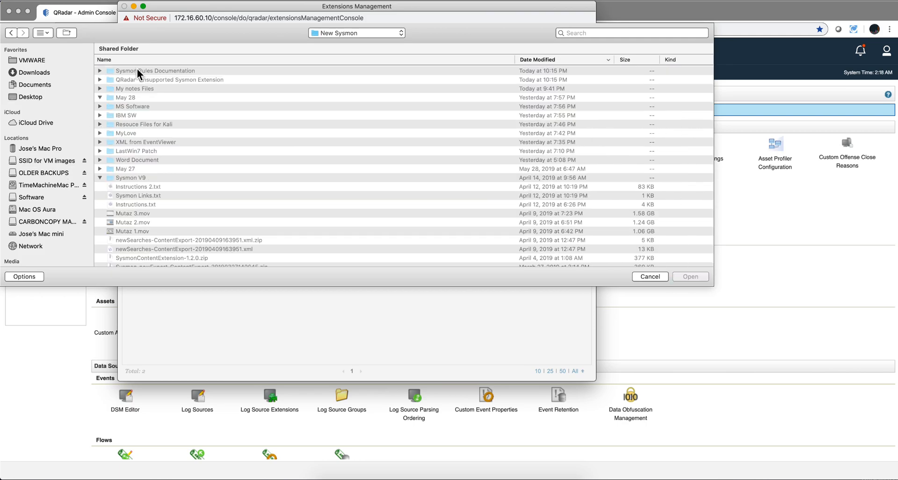
left_click(100, 97)
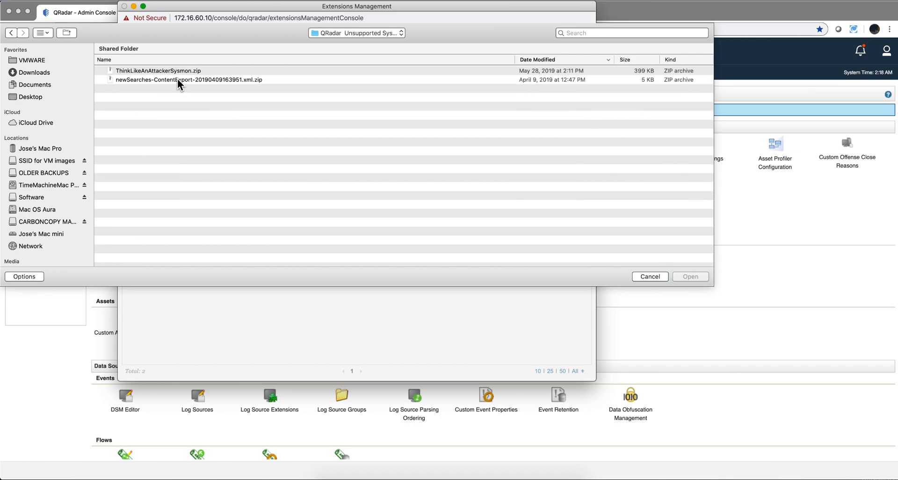
mouse_move(165, 117)
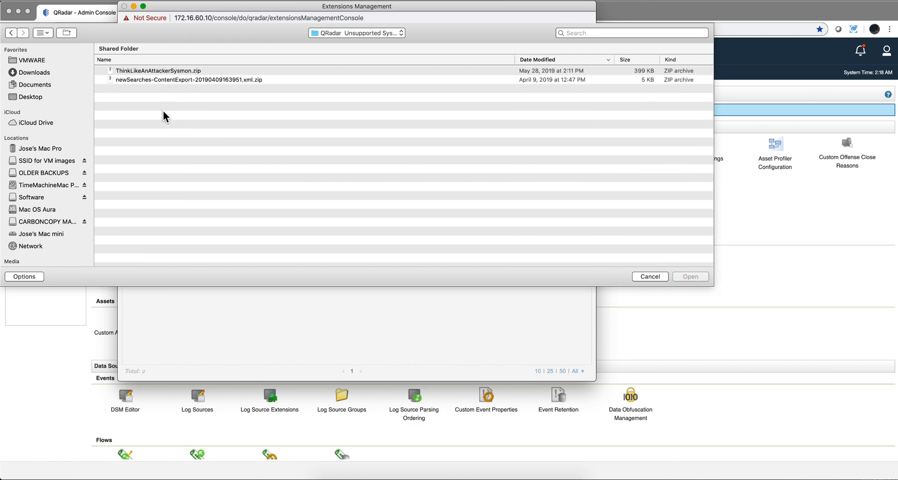
left_click(158, 70)
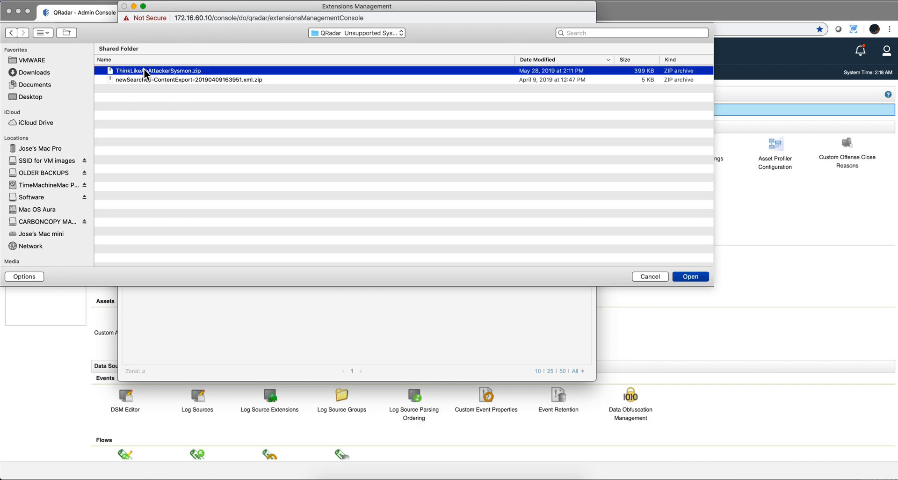
mouse_move(166, 78)
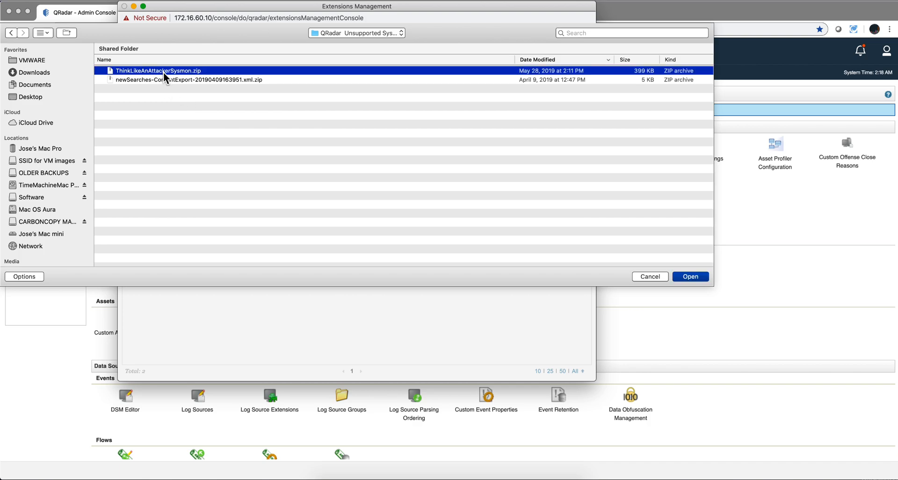
mouse_move(678, 255)
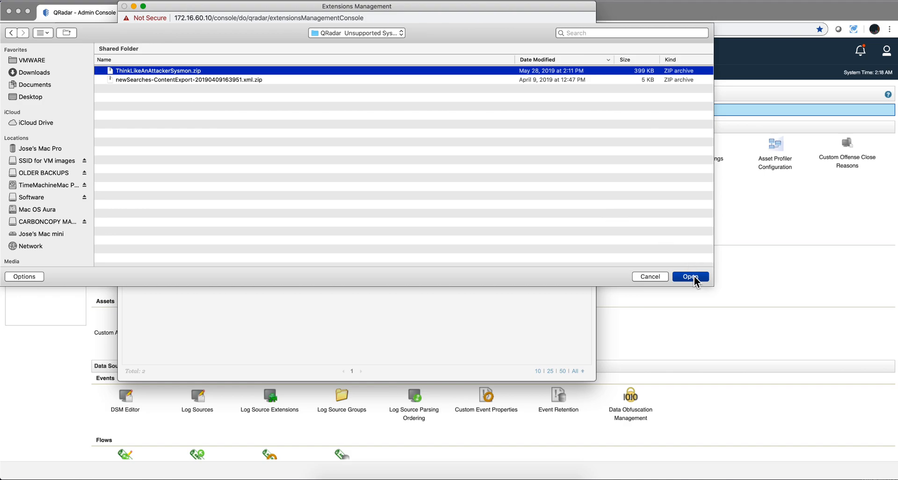
left_click(691, 277)
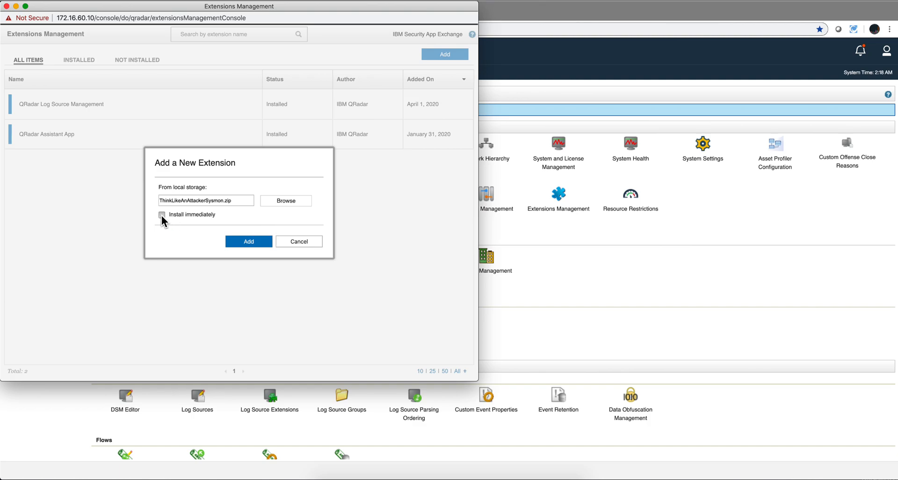
Upload the Sysmon extension with Install immediately ticked and confirm installing the unsigned content
left_click(162, 214)
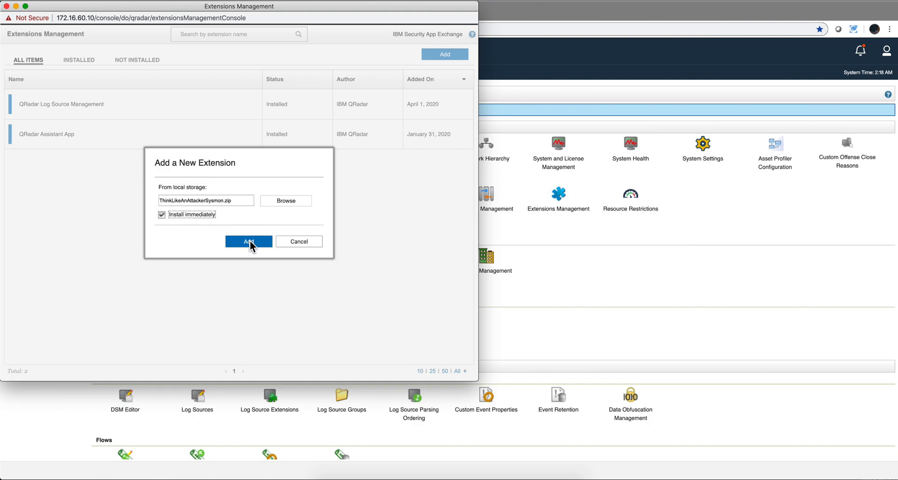
left_click(248, 242)
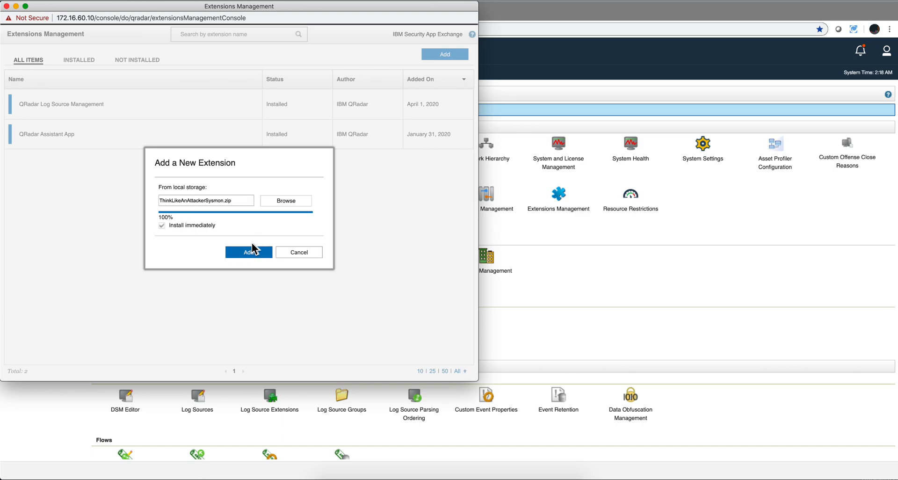
left_click(248, 252)
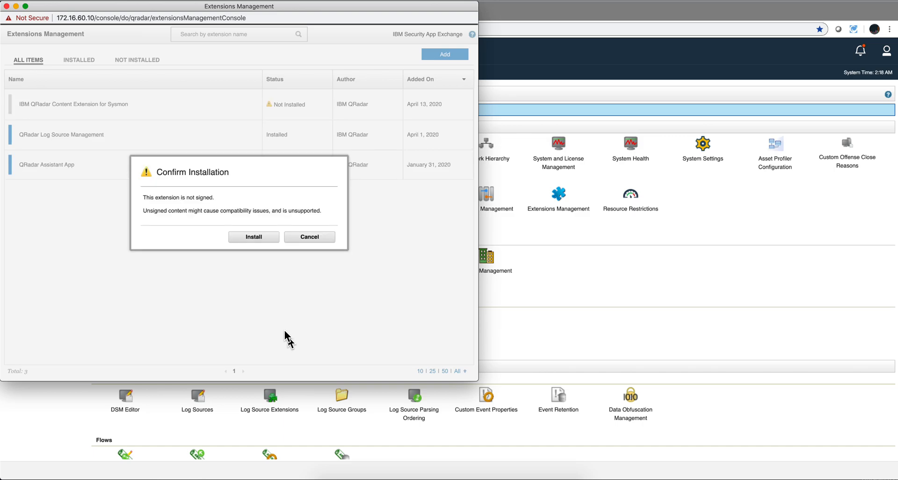
mouse_move(184, 267)
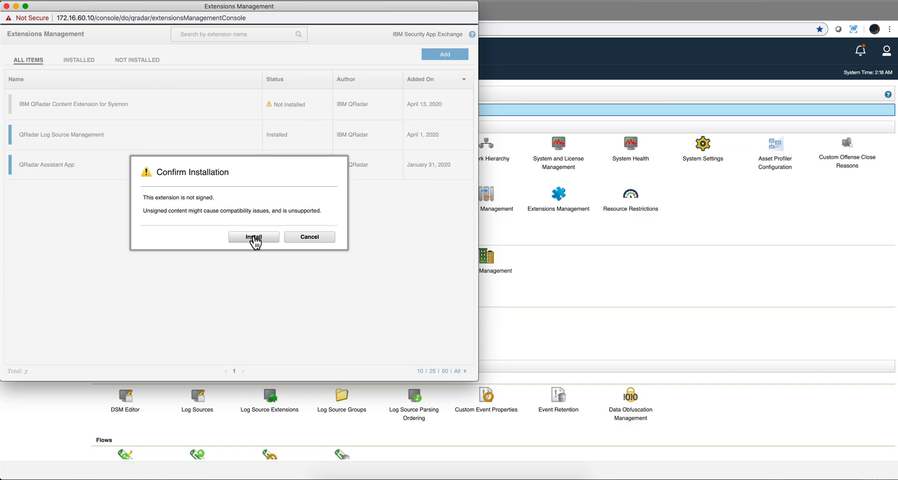
left_click(254, 237)
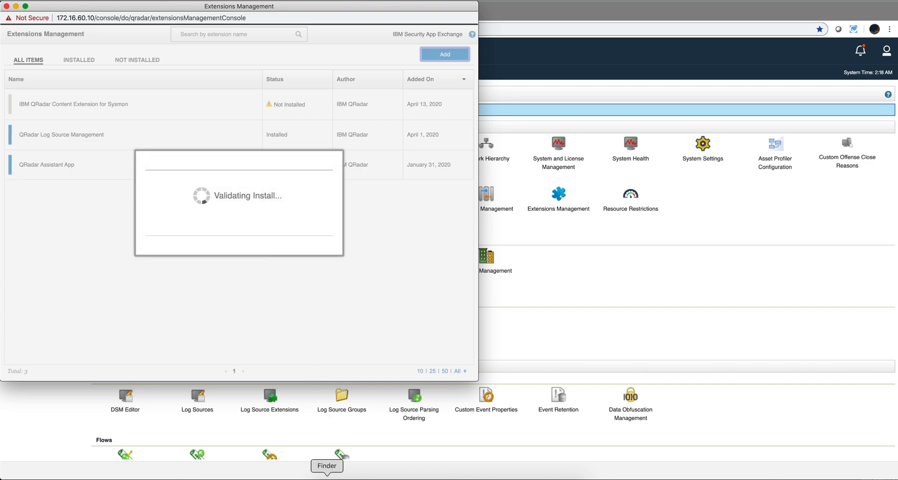
Open ThinkLikeAHacker.numbers from New Sysmon / Sysmon Rules Documentation on the VM images drive
left_click(327, 465)
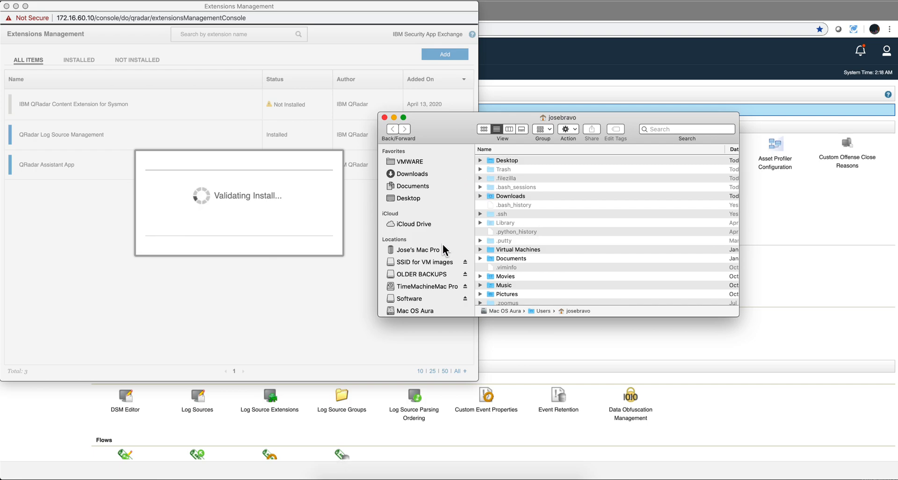
left_click(426, 262)
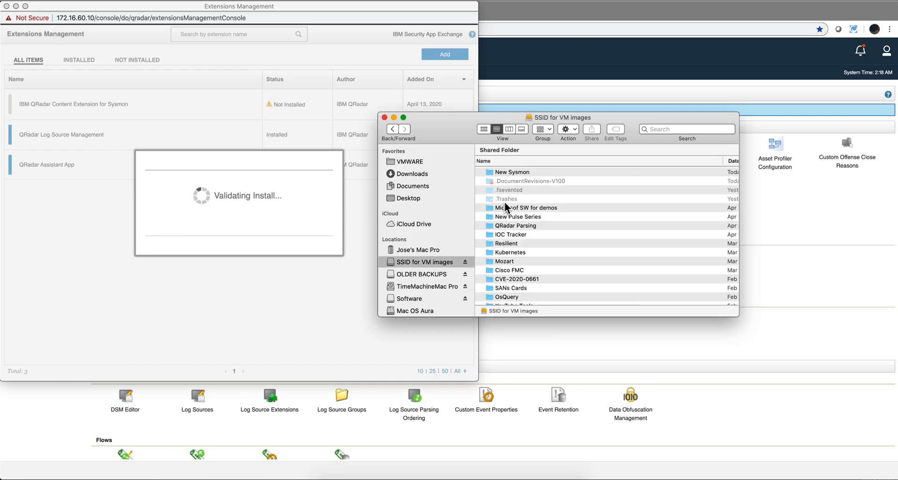
double_click(512, 172)
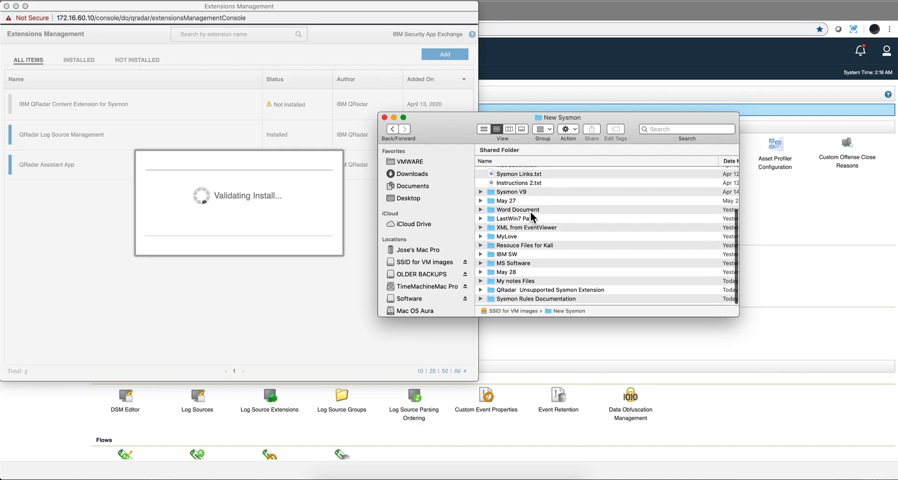
double_click(536, 298)
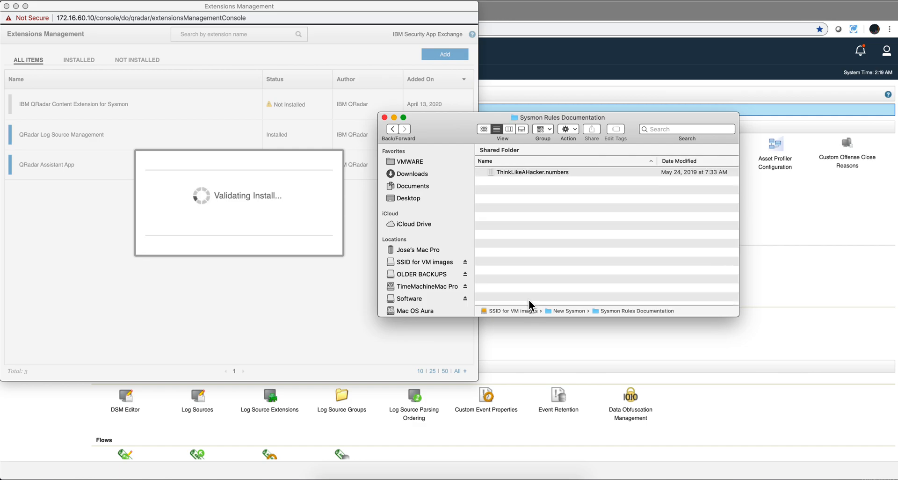
mouse_move(516, 177)
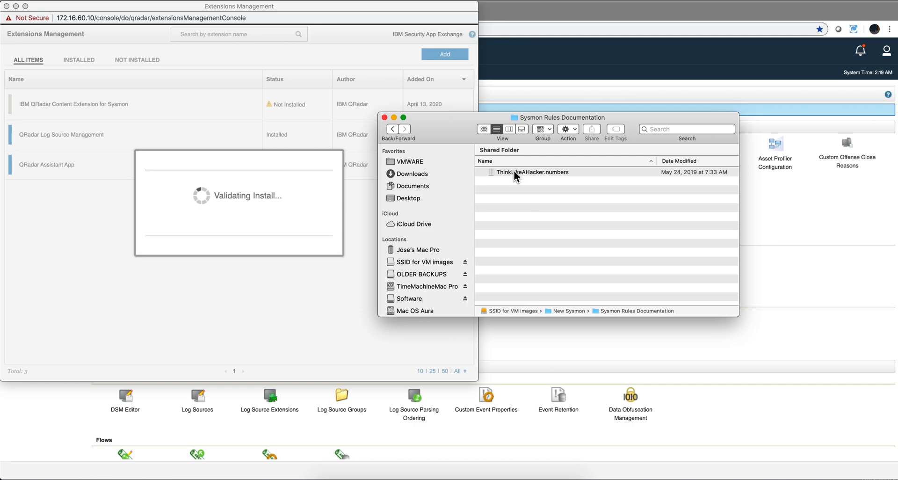
left_click(532, 172)
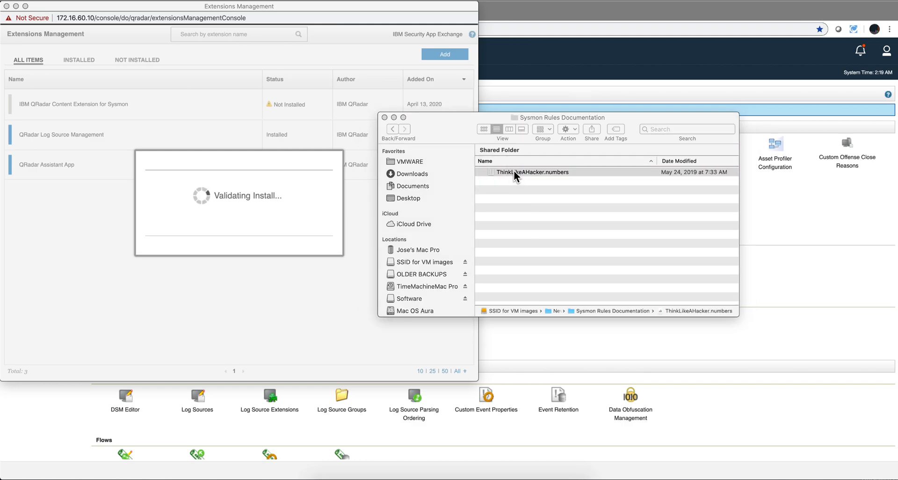
double_click(533, 172)
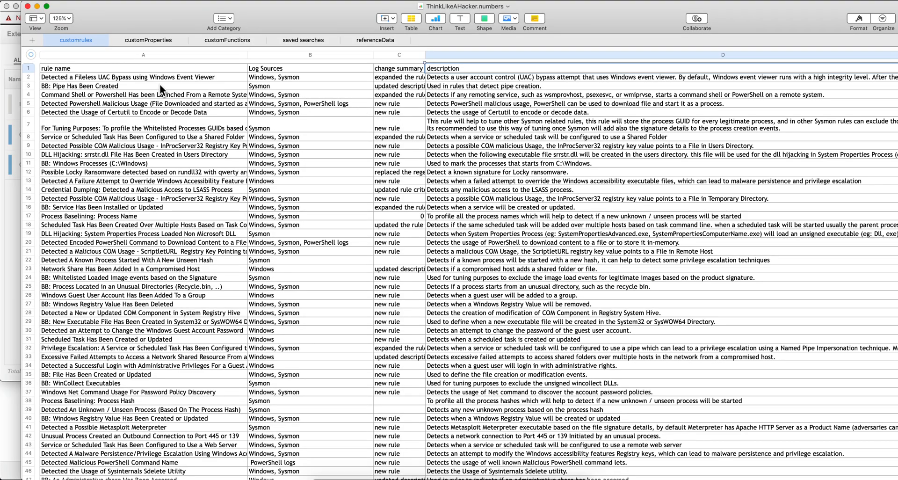
scroll("down", 3)
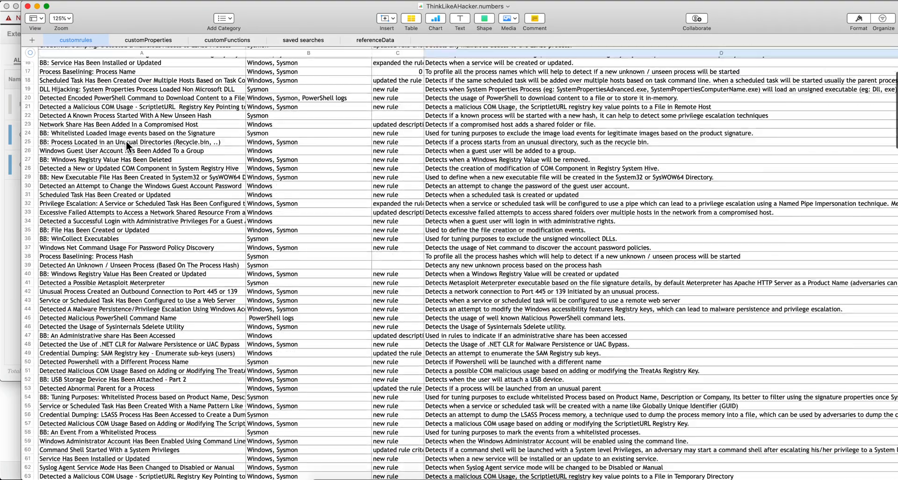
scroll("down", 3)
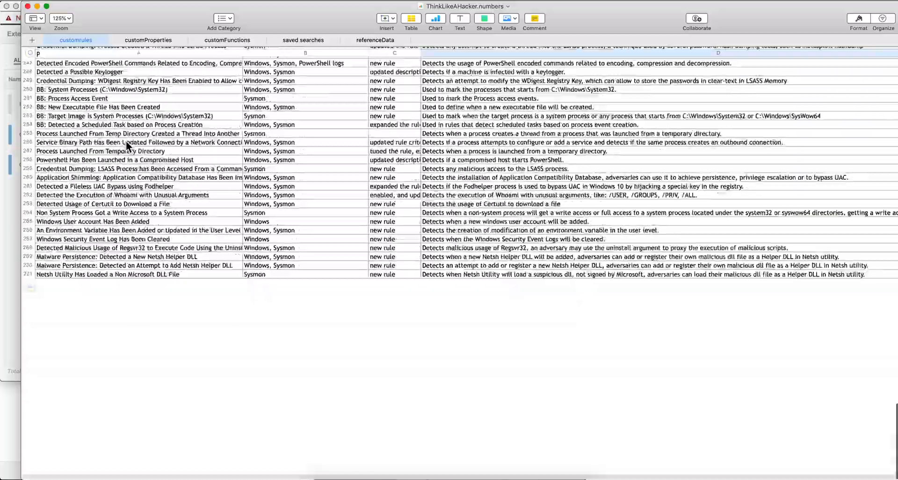
scroll("up", 3)
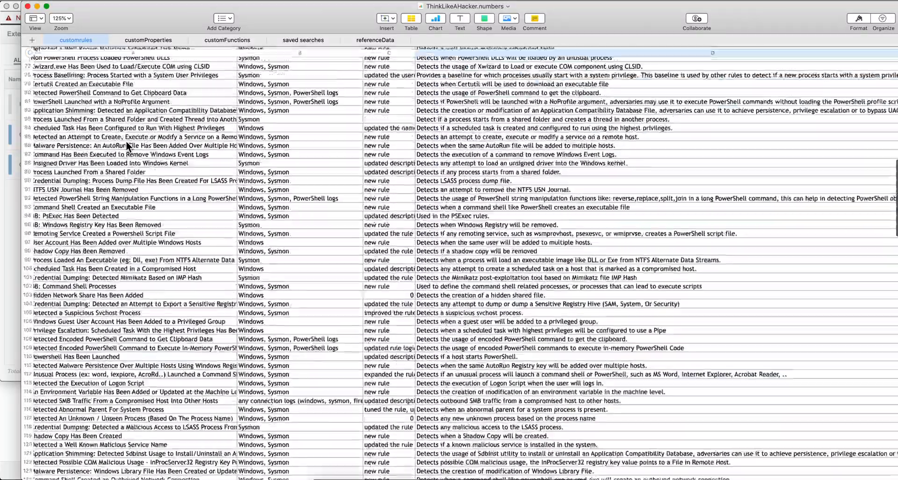
scroll("up", 3)
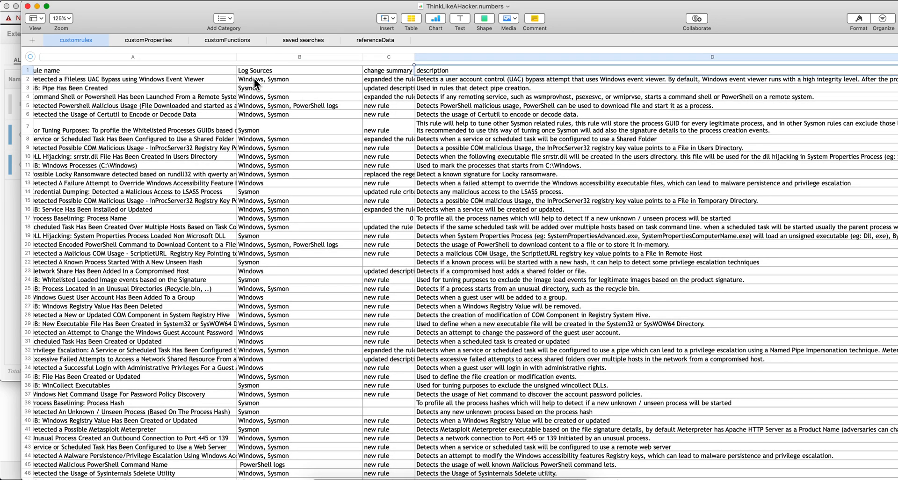
mouse_move(278, 95)
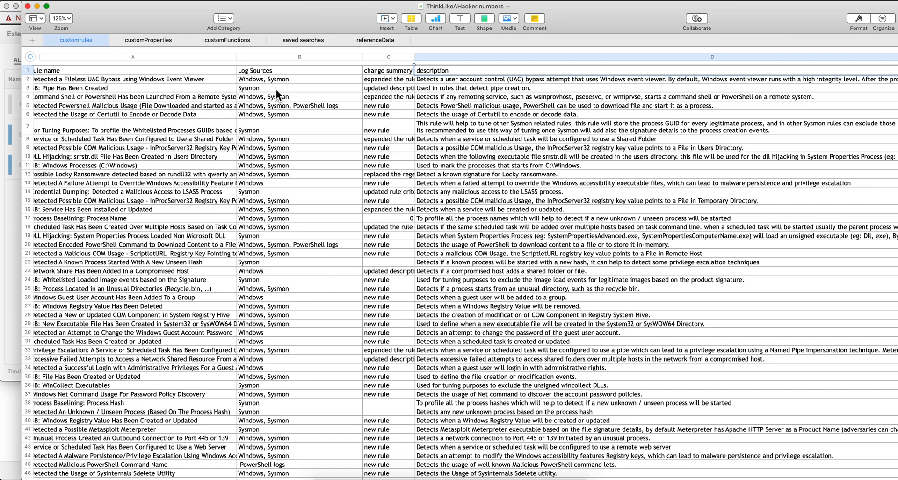
mouse_move(257, 95)
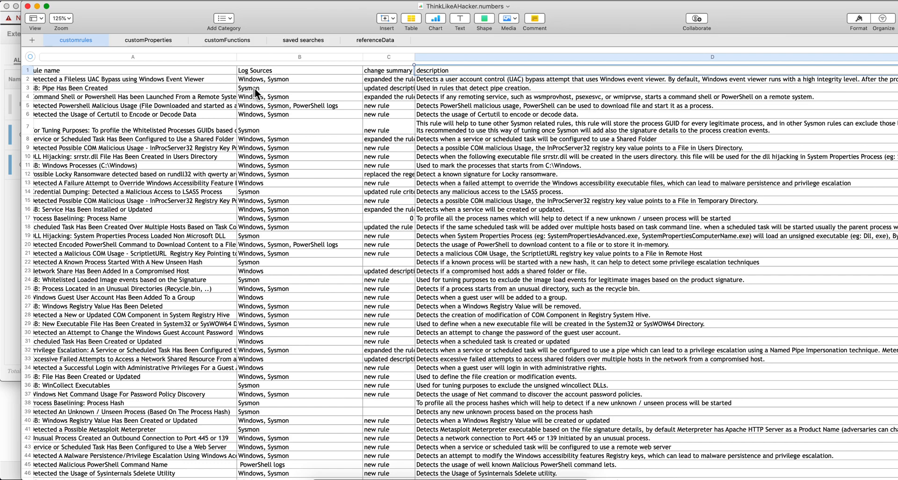
mouse_move(378, 85)
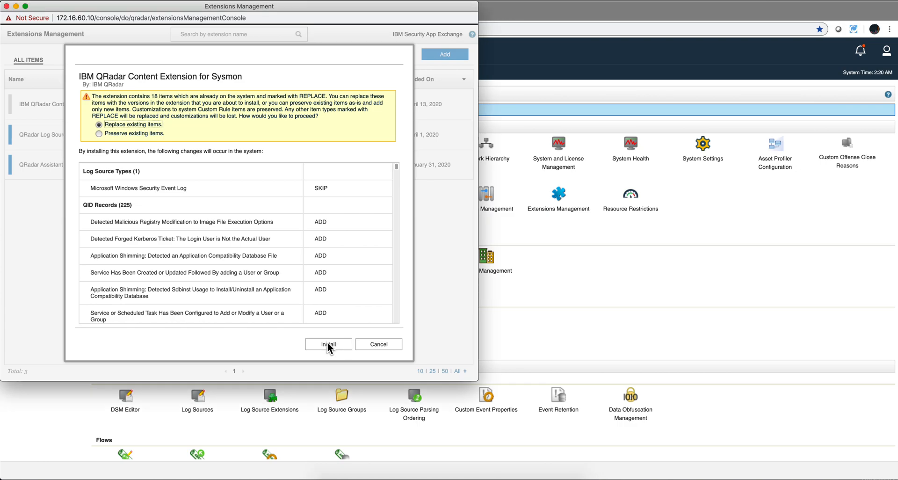
Install the Sysmon extension replacing existing items and dismiss the install summary
left_click(329, 345)
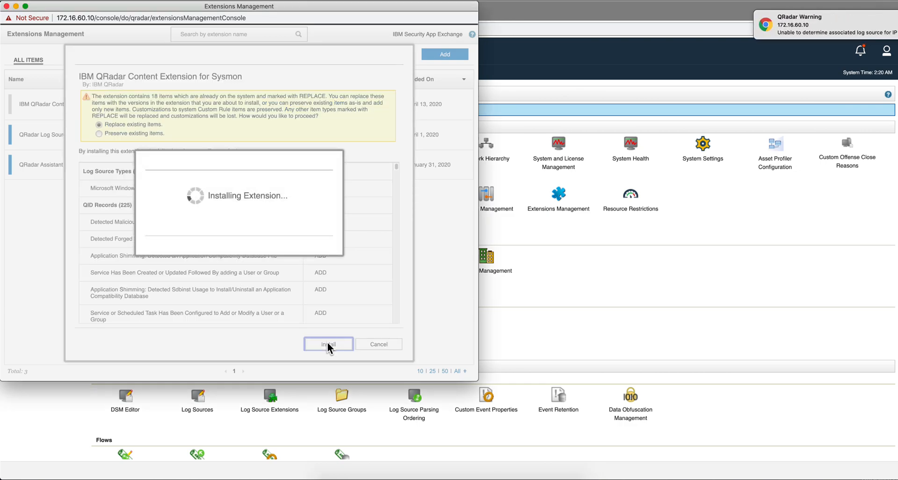
left_click(328, 344)
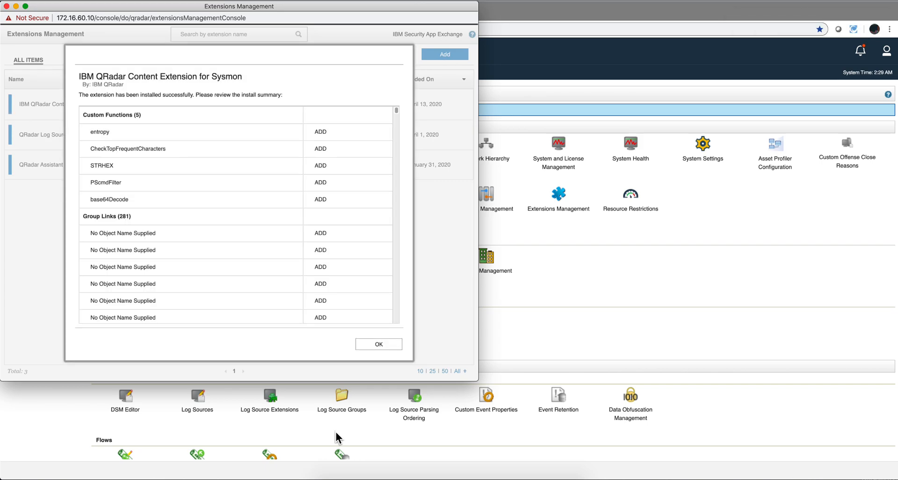
mouse_move(370, 366)
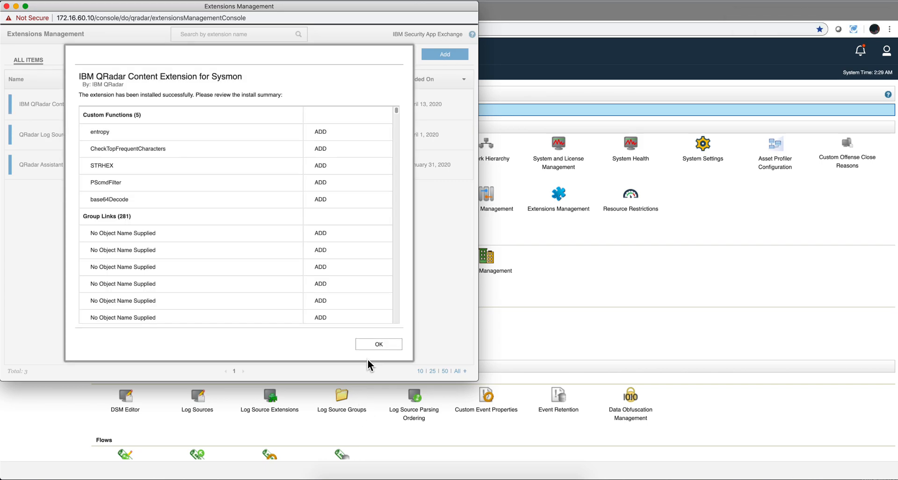
left_click(378, 344)
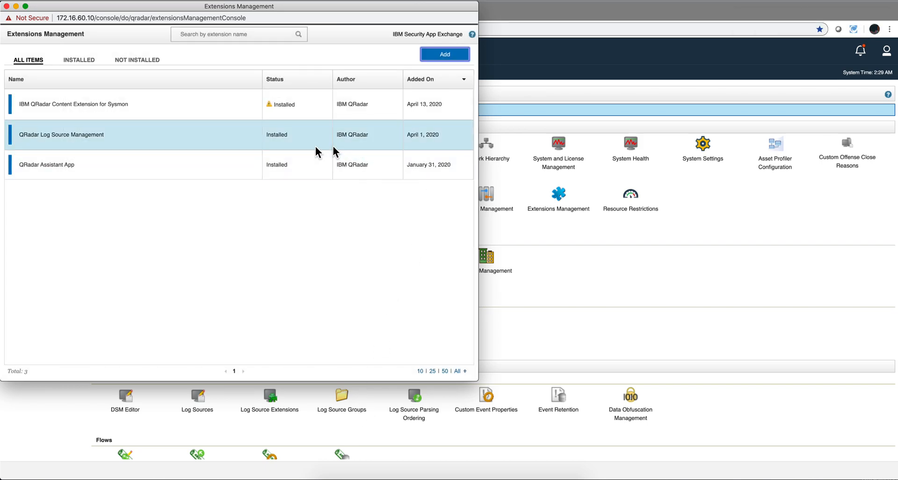
left_click(47, 165)
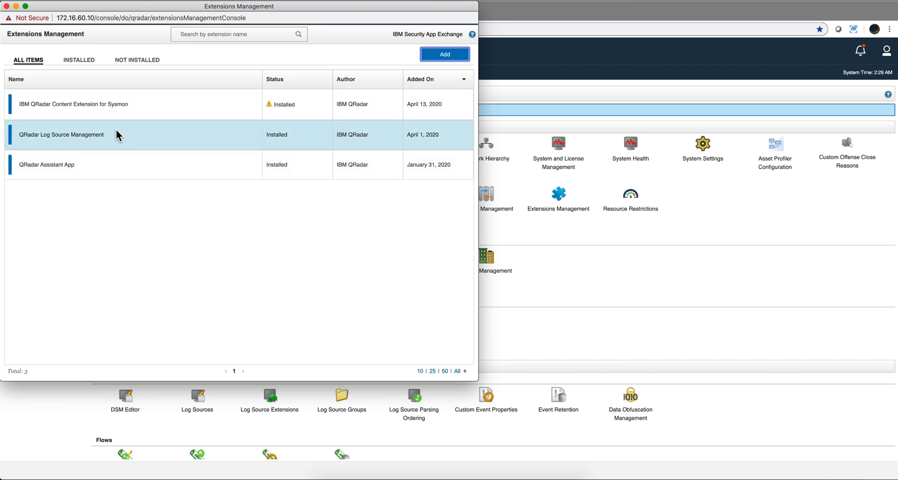
Close the Extensions Management window, returning to the Admin console
left_click(114, 164)
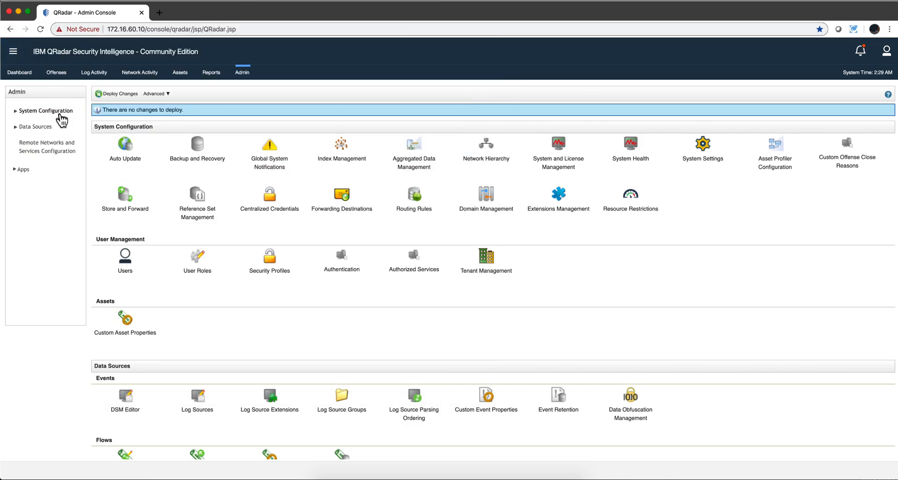
mouse_move(55, 72)
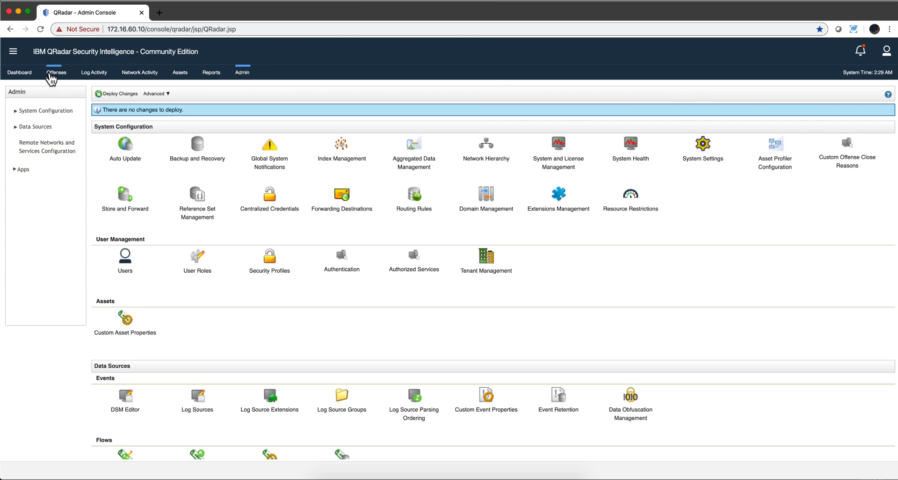
Show the rules list in the Offenses section
left_click(55, 72)
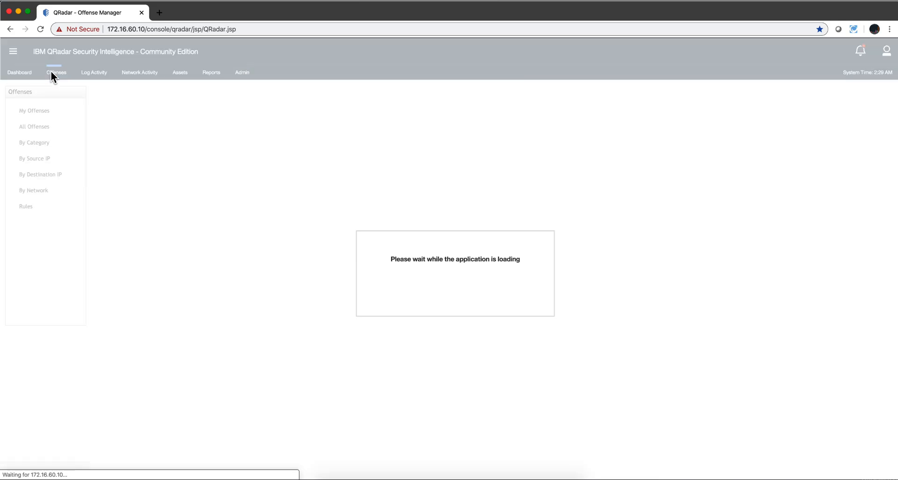
left_click(34, 126)
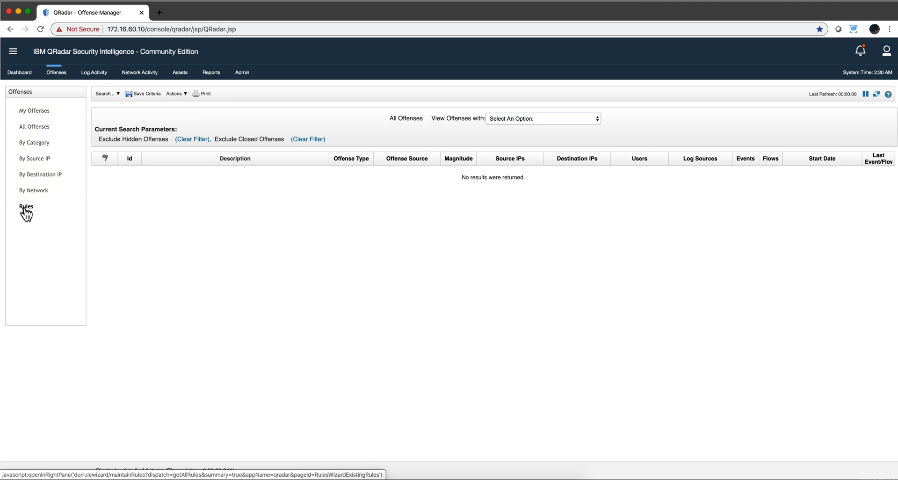
left_click(26, 207)
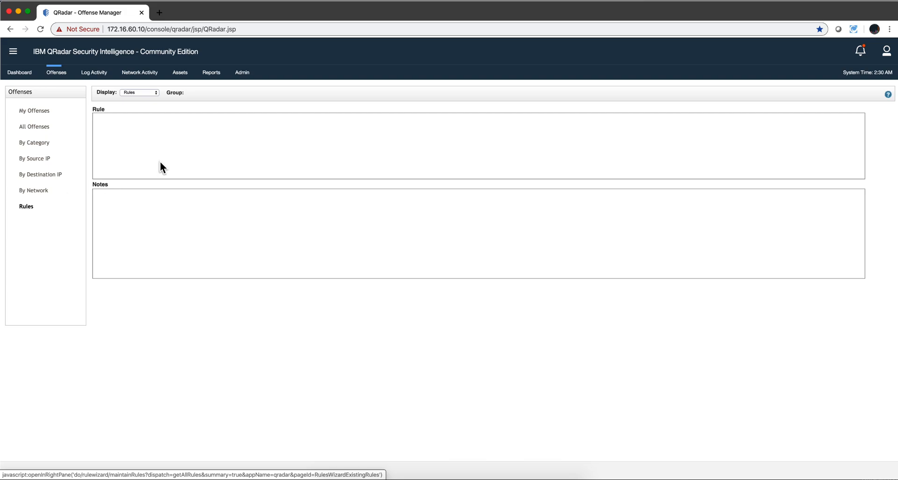
Filter the rules by the Windows Security group
left_click(280, 93)
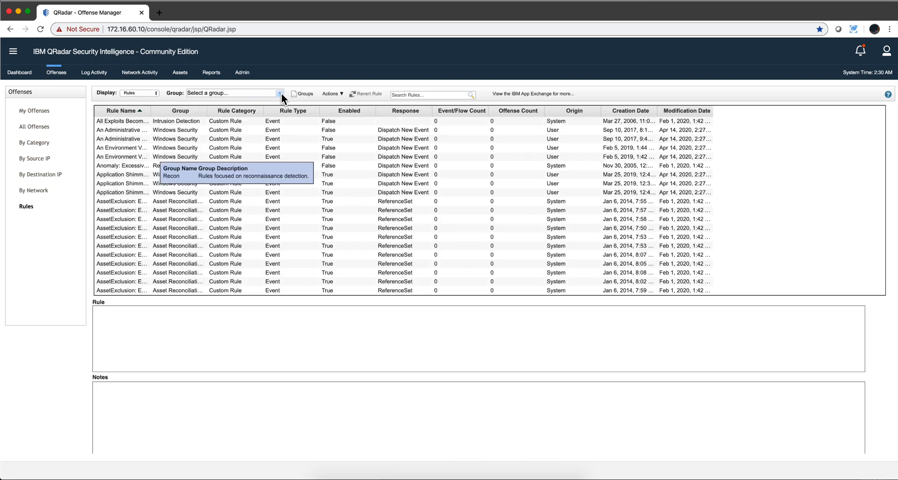
left_click(280, 93)
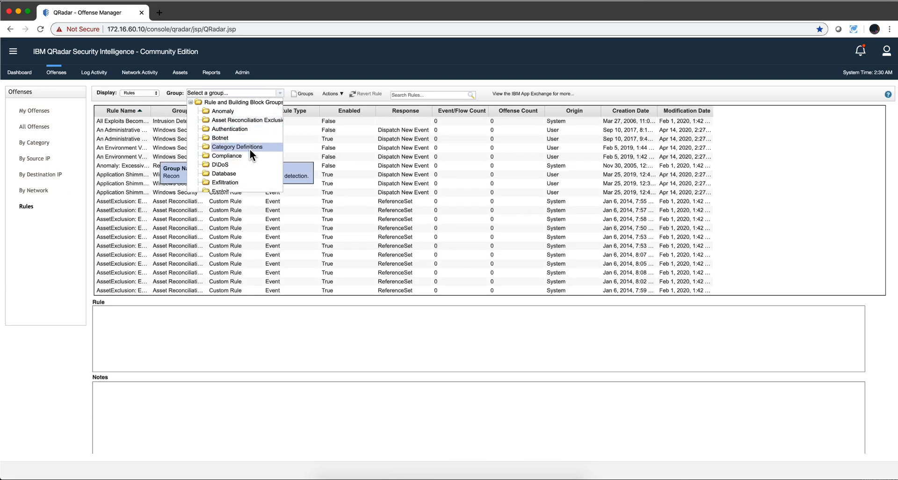
scroll("down", 3)
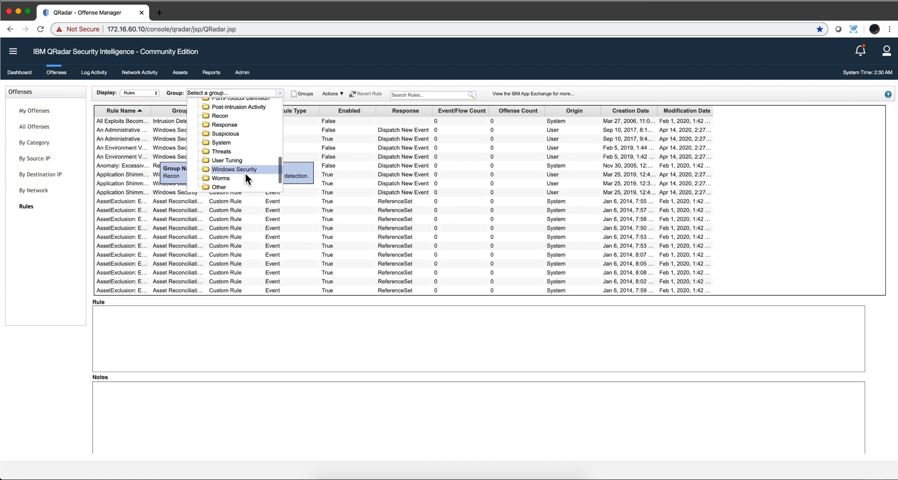
left_click(234, 169)
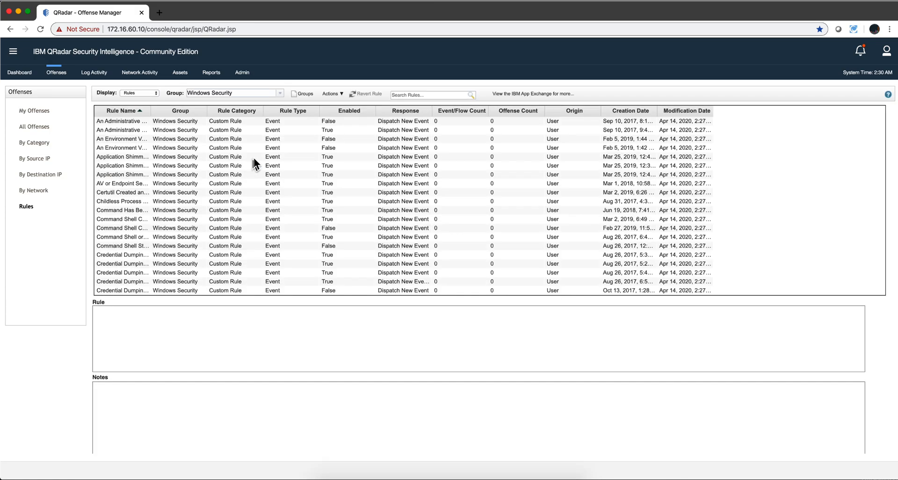
mouse_move(166, 159)
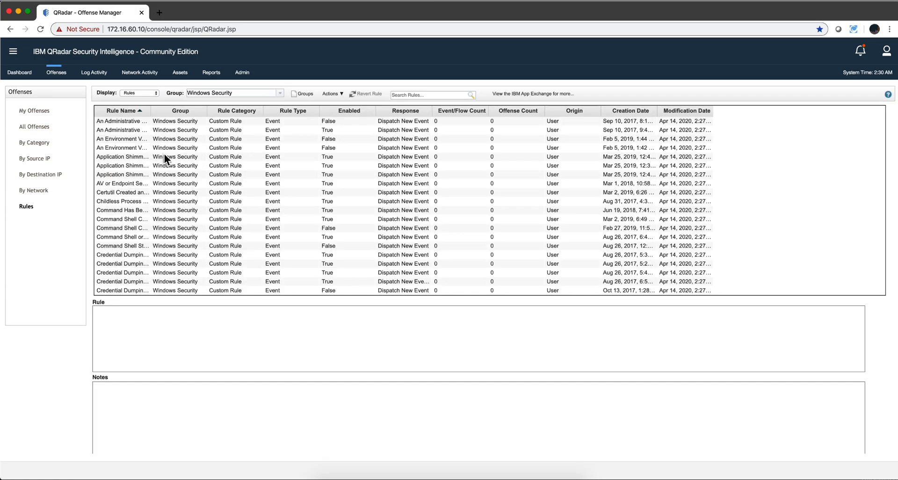
Scroll down through the Windows Security rules to the 'Detected…' entries
scroll("down", 3)
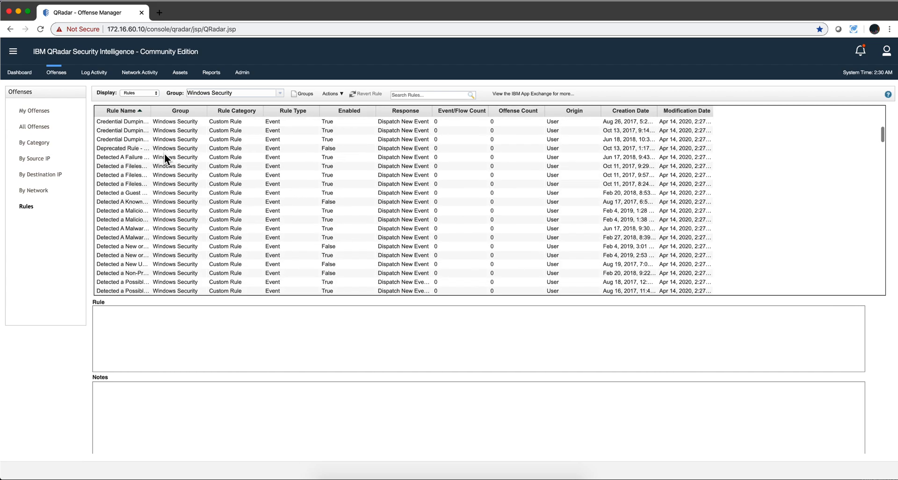
scroll("down", 3)
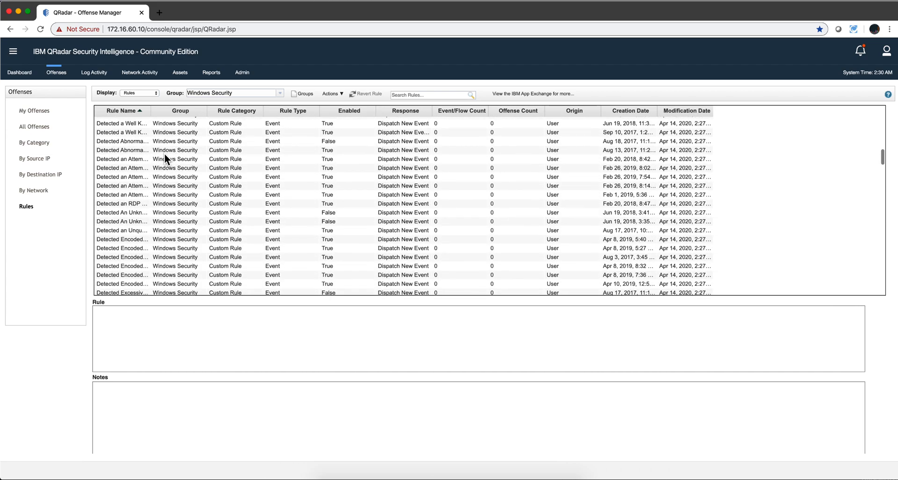
scroll("down", 3)
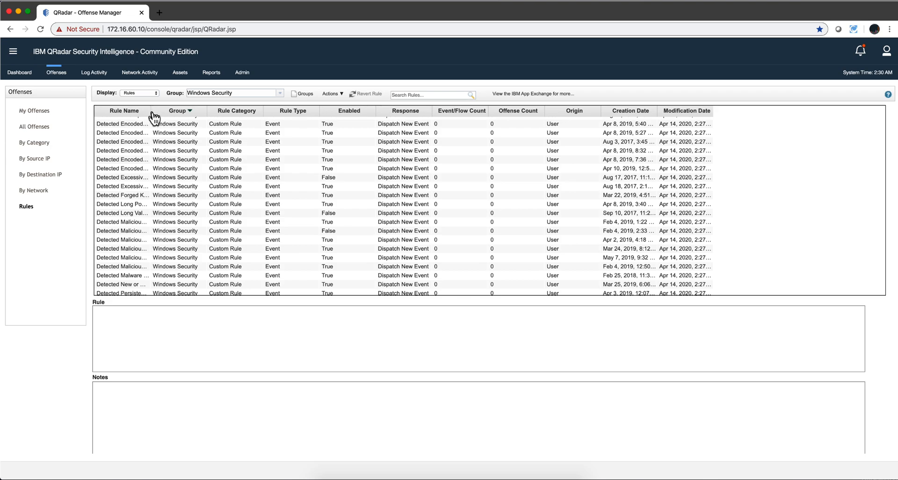
mouse_move(97, 114)
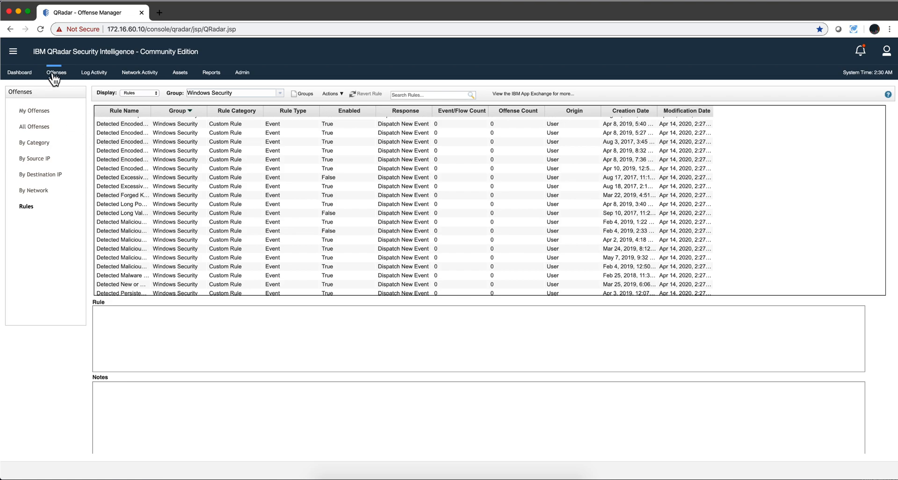
mouse_move(55, 72)
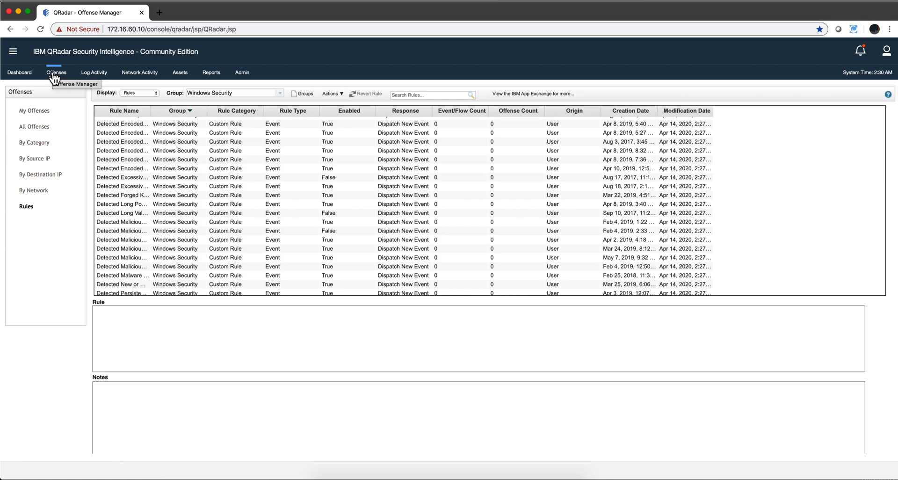
mouse_move(68, 78)
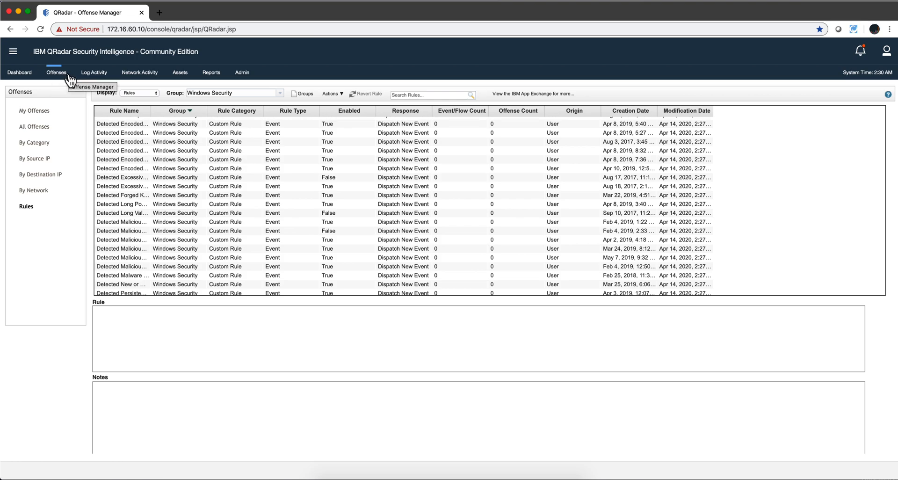
mouse_move(211, 72)
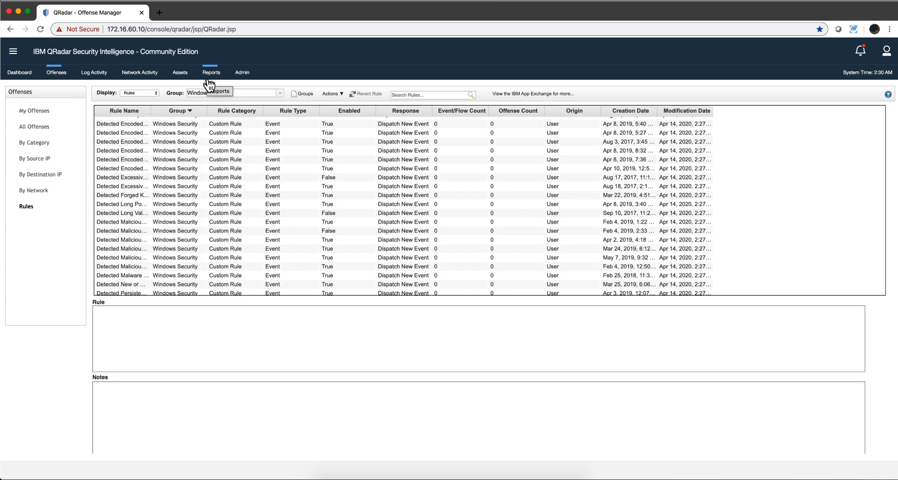
mouse_move(338, 379)
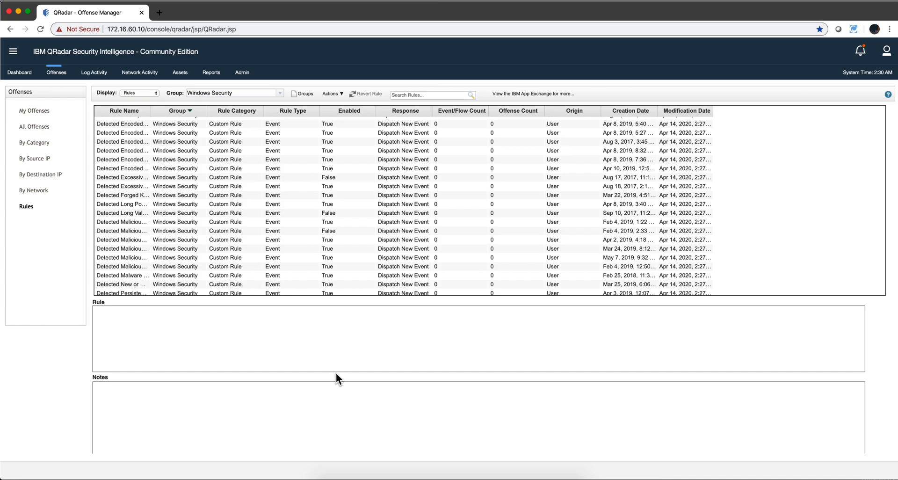
mouse_move(367, 352)
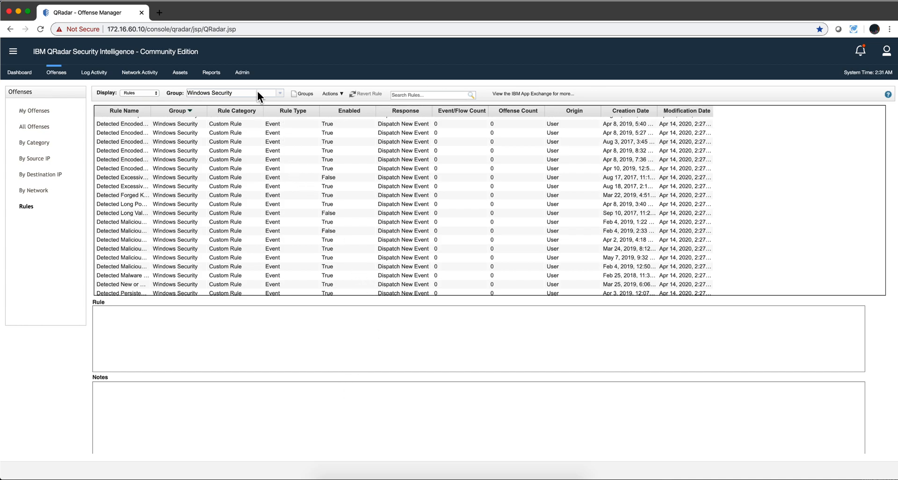
mouse_move(20, 17)
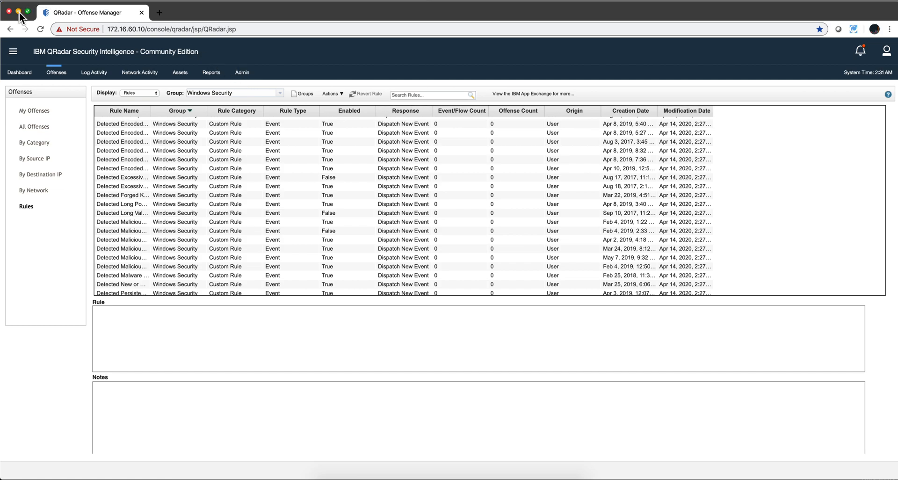
Switch to FileZilla and locate the /storetmp folder on the QRadar server for the .sfs upload
left_click(19, 12)
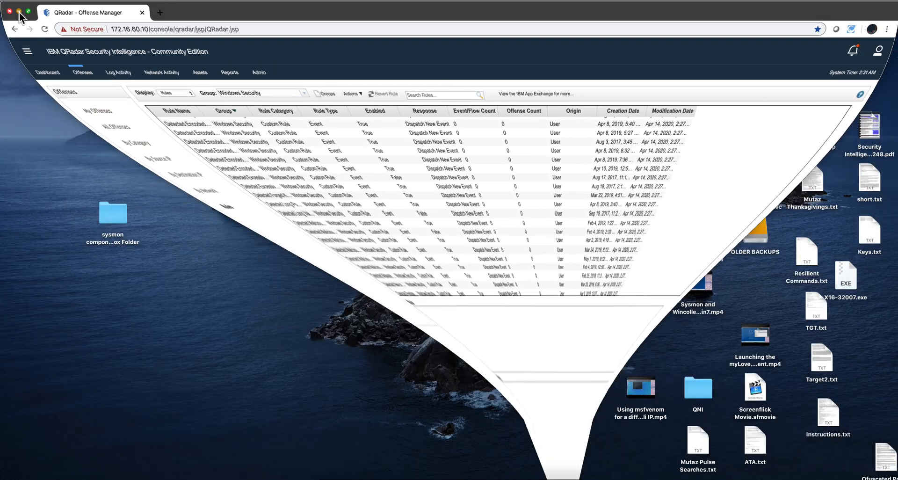
left_click(10, 12)
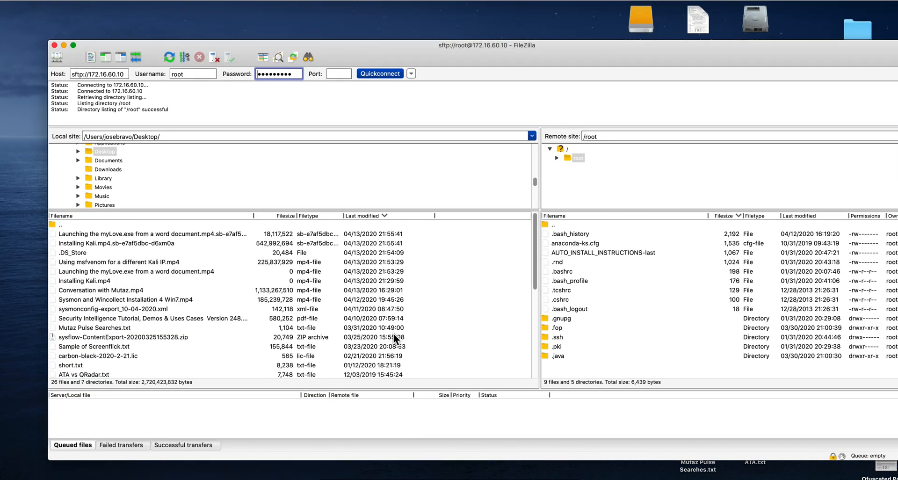
mouse_move(609, 134)
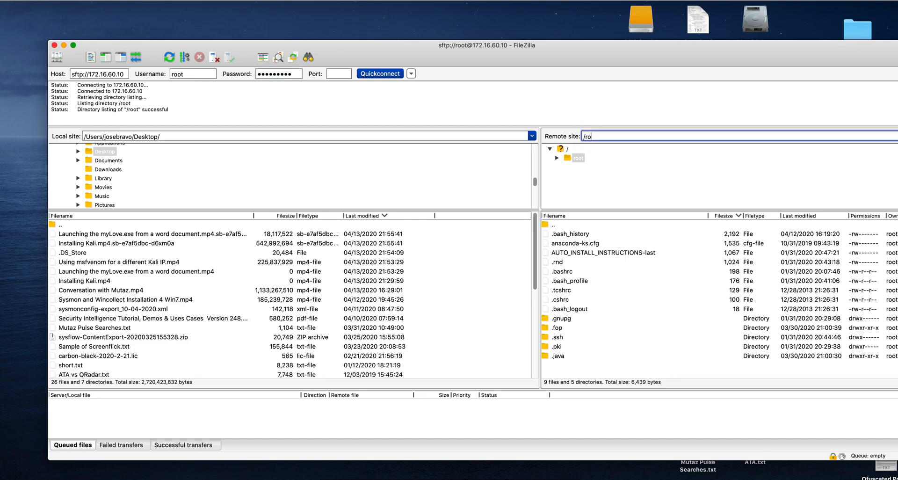
type("storetmp")
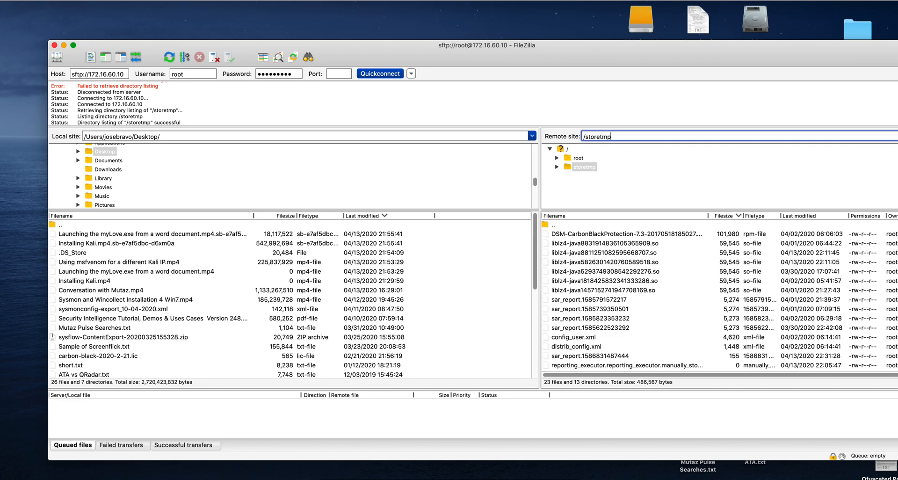
mouse_move(589, 175)
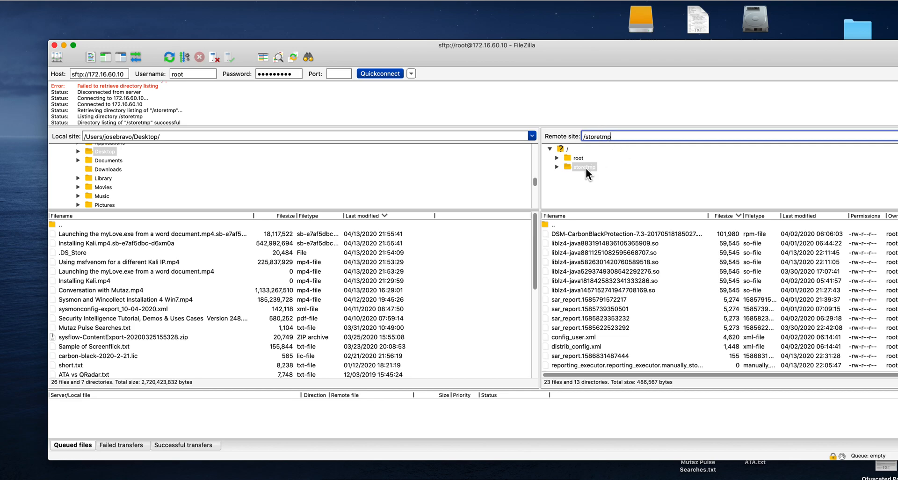
left_click(583, 166)
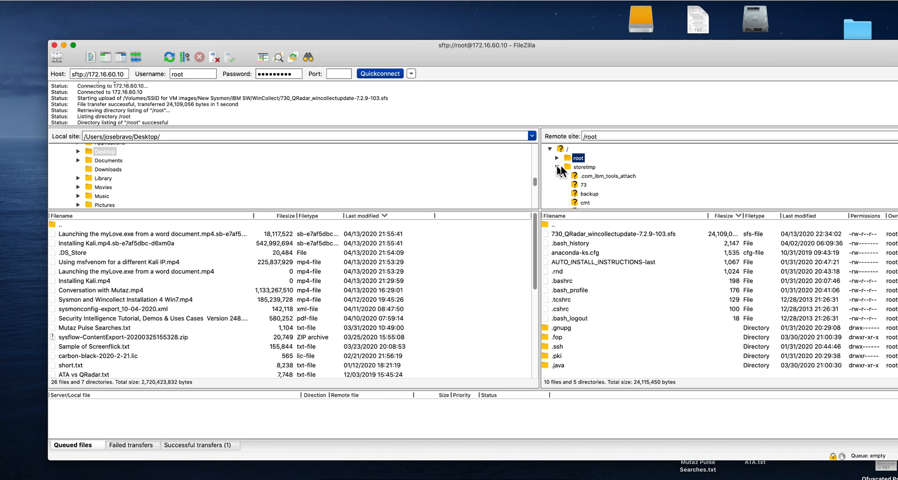
left_click(555, 167)
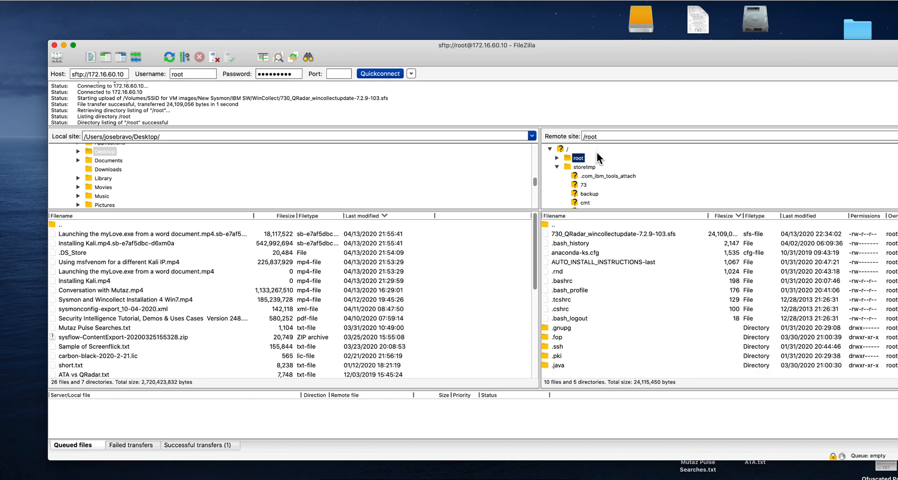
mouse_move(578, 244)
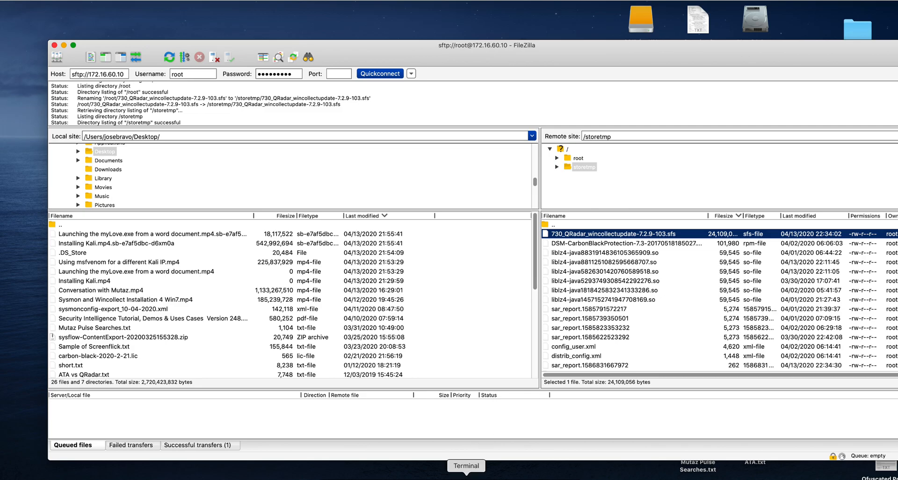
Log into the QRadar server as root over SSH from Terminal
left_click(466, 465)
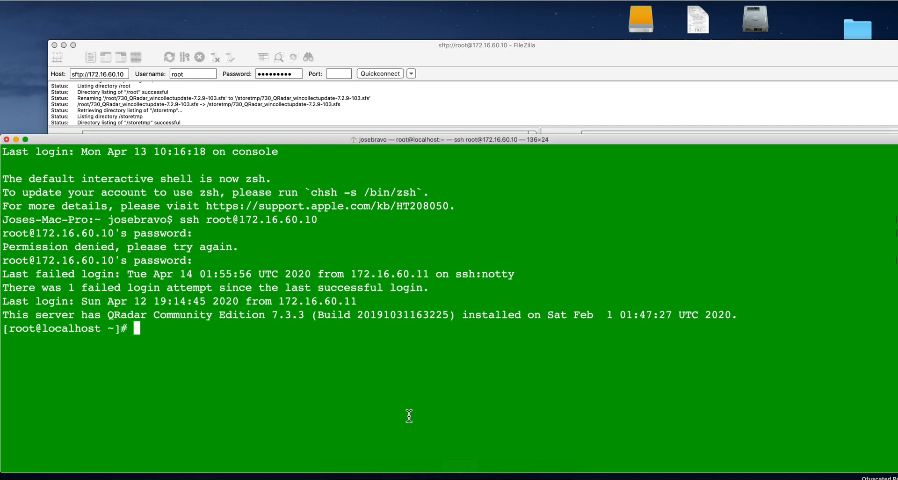
mouse_move(233, 323)
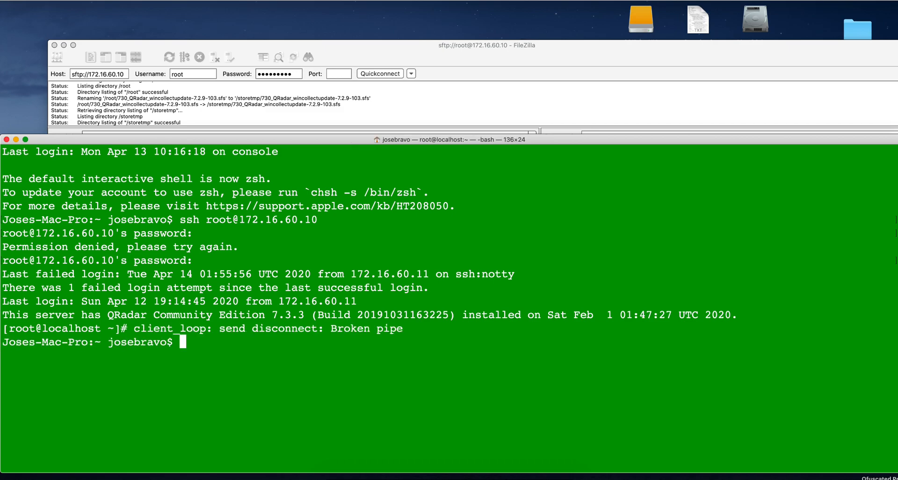
type("d /")
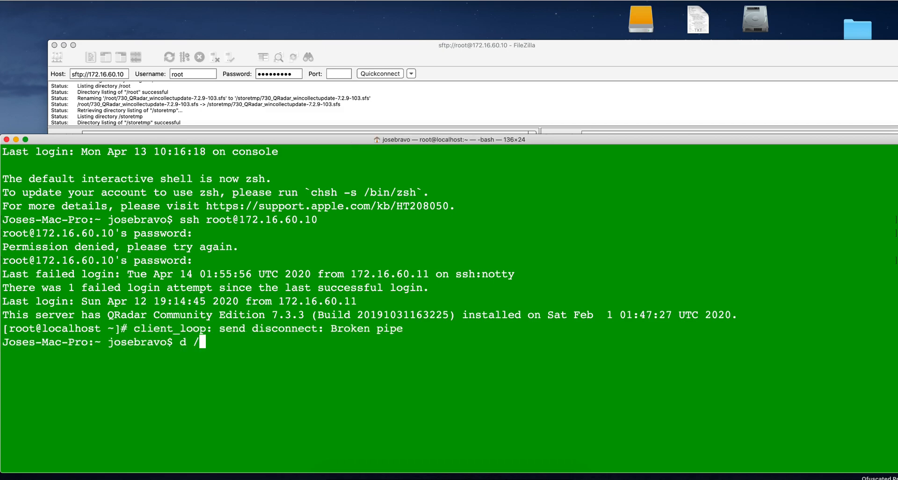
type("storetm")
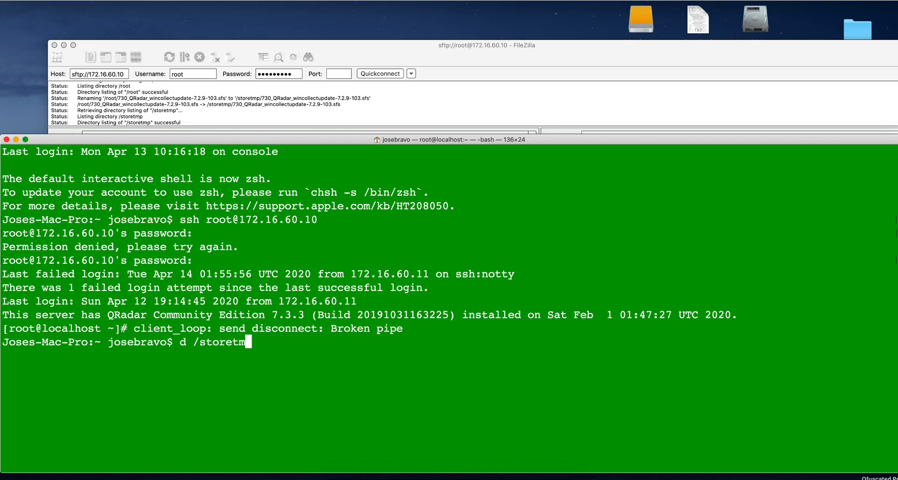
type("p")
type("c")
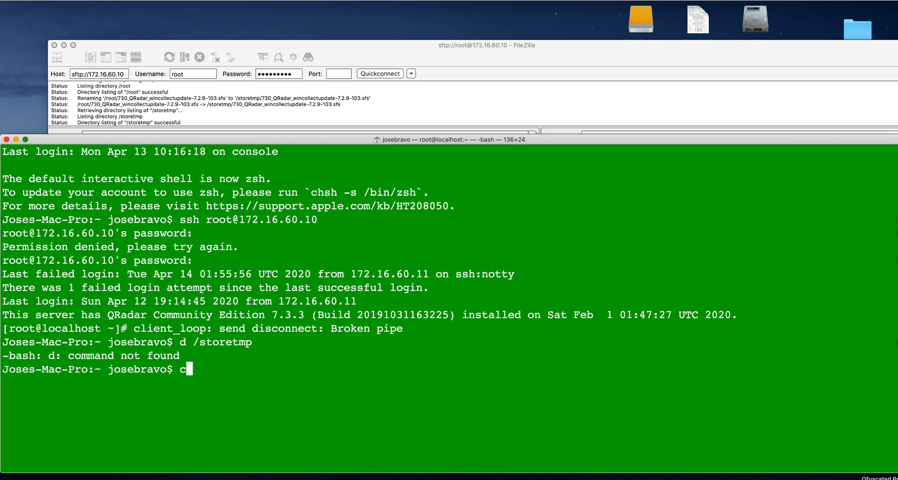
type("d /s")
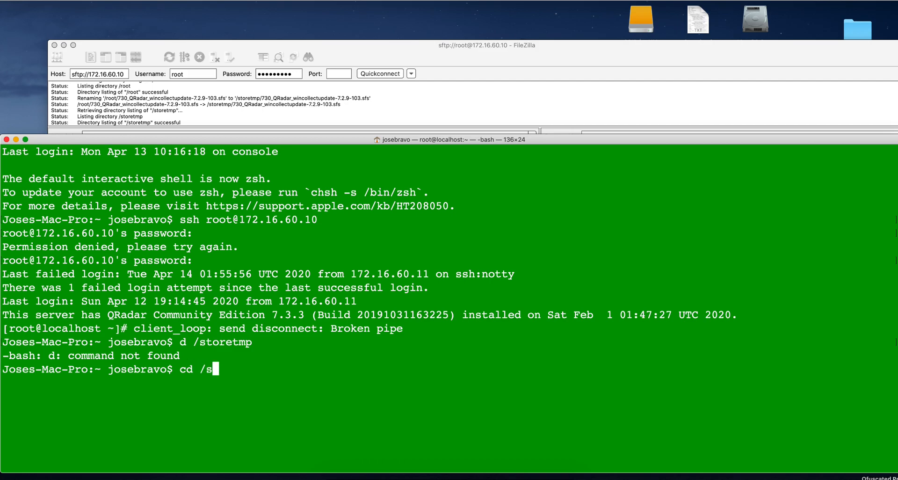
type("oret")
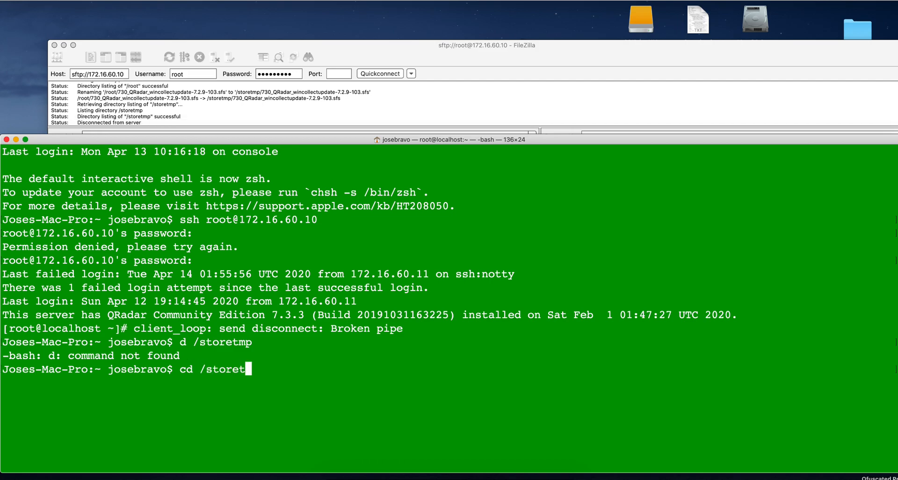
type("m")
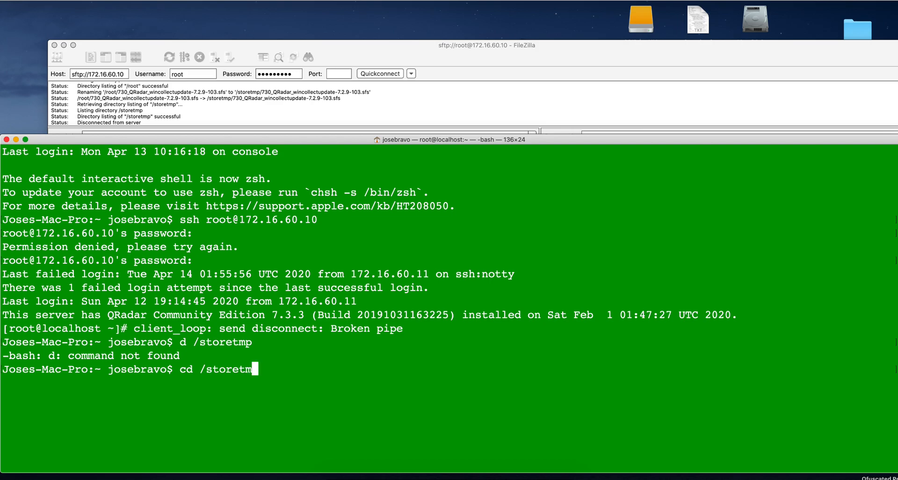
type("p")
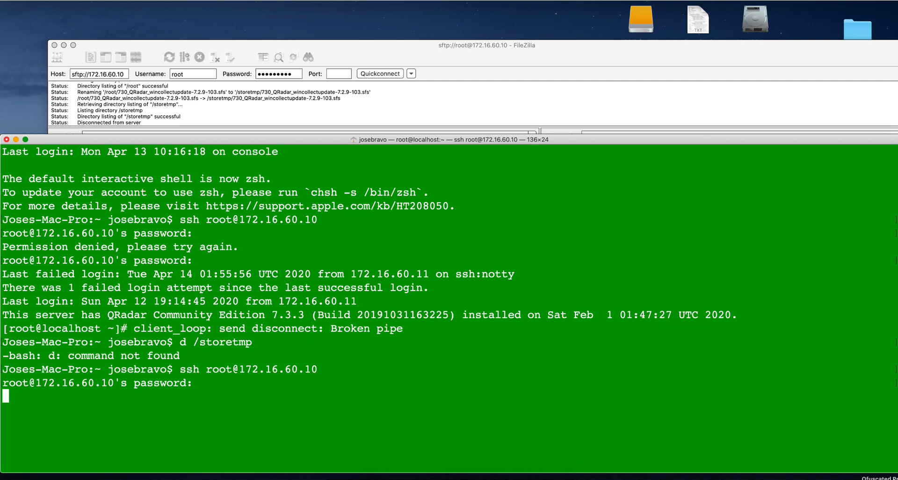
key("Return")
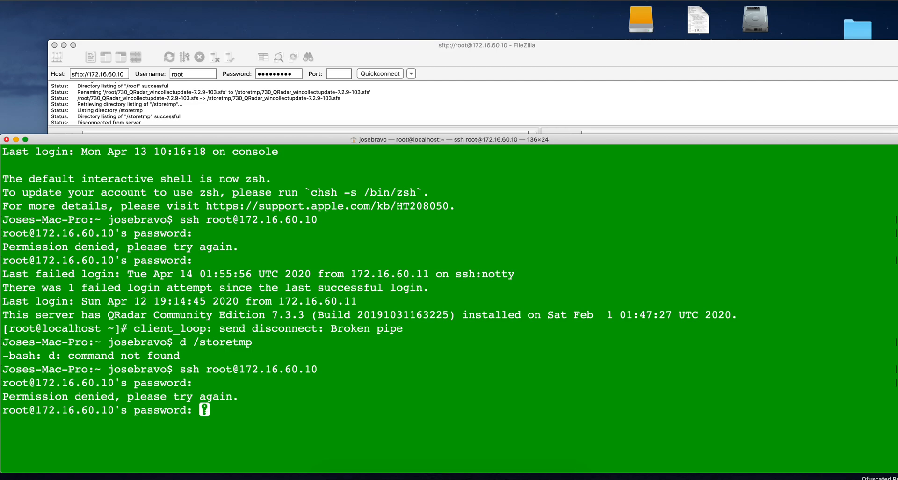
key("Return")
type("cd")
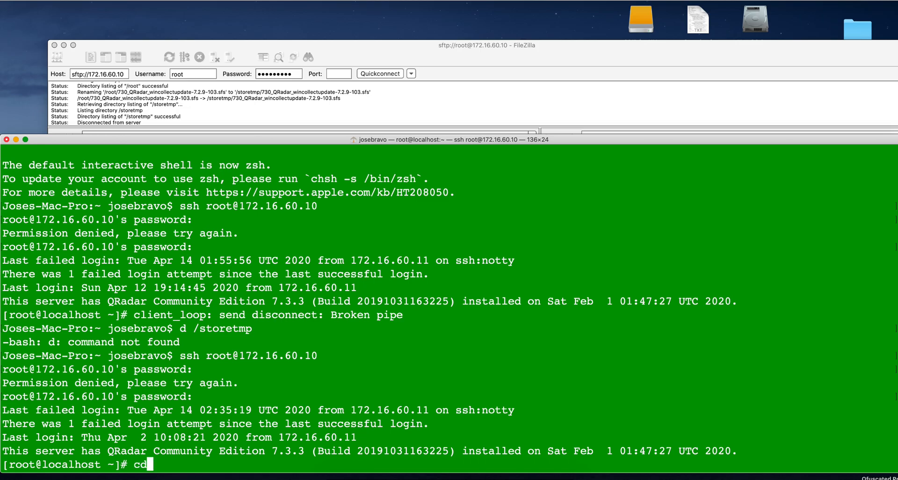
Change into the /storetmp directory
type("/sto")
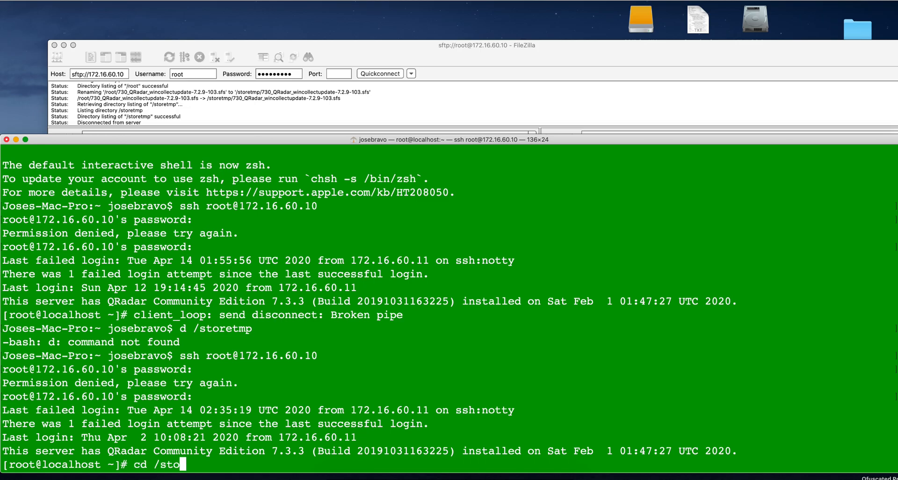
type("et")
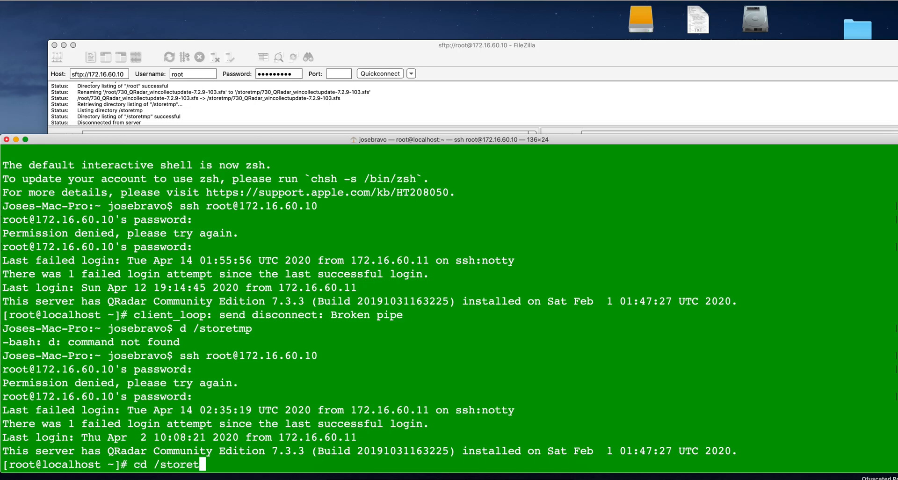
key("Return")
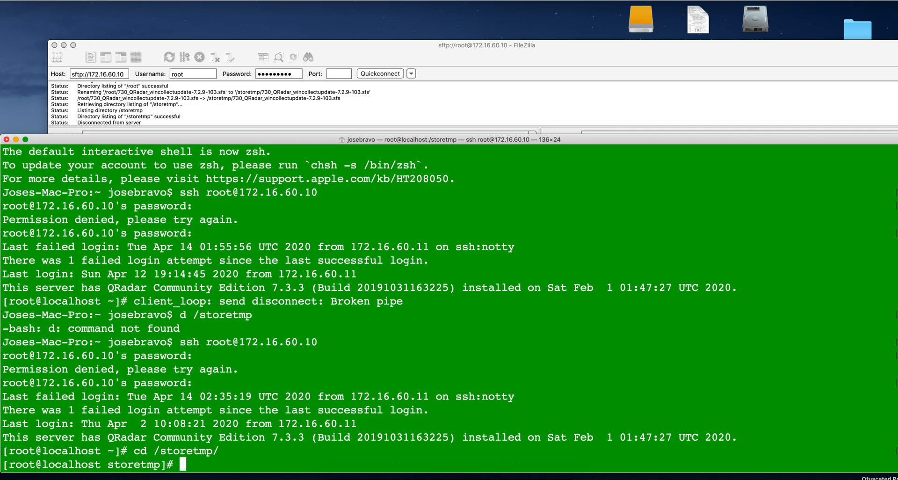
Create the /media/updates directory with mkdir
type("m")
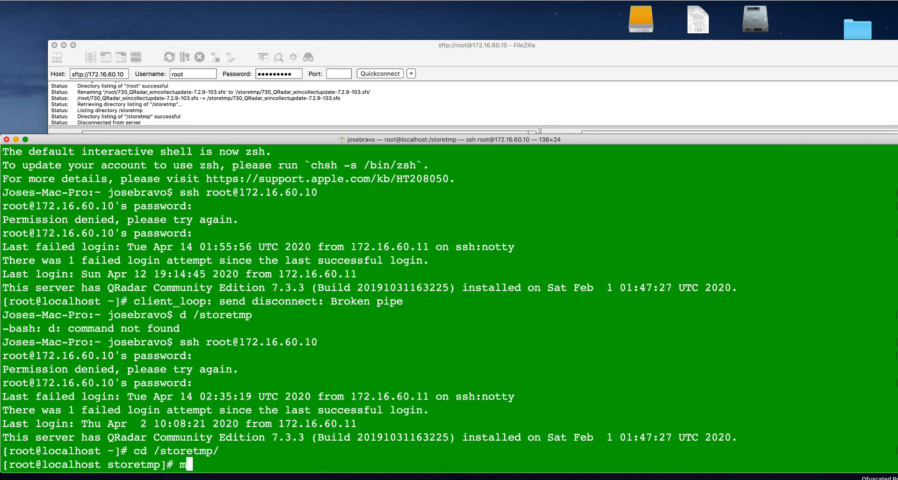
type("kdir")
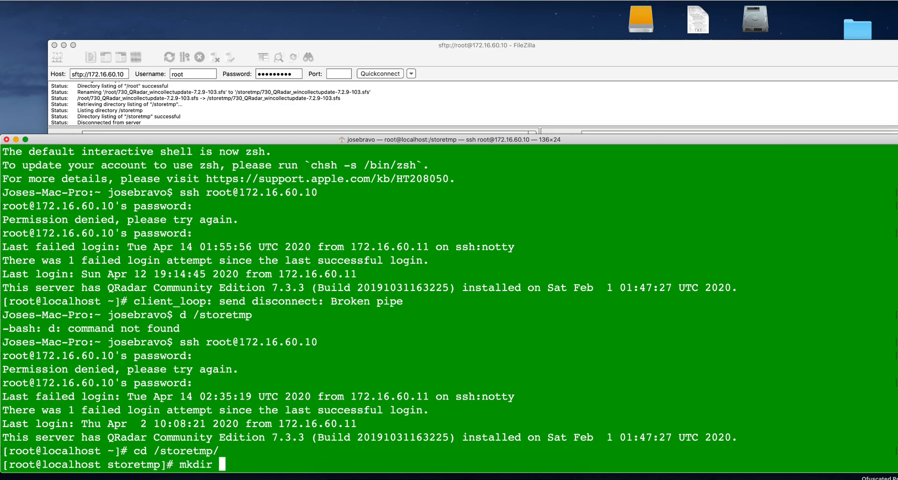
type("/u")
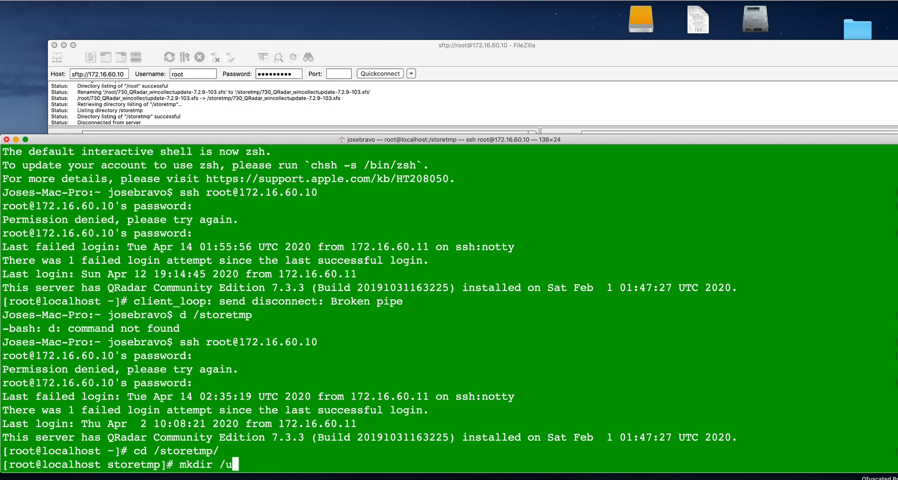
type("media")
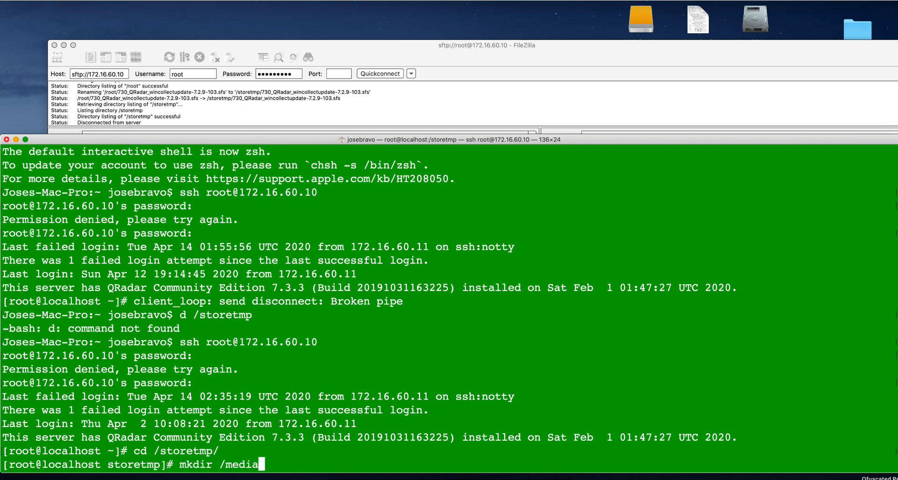
type("/updates")
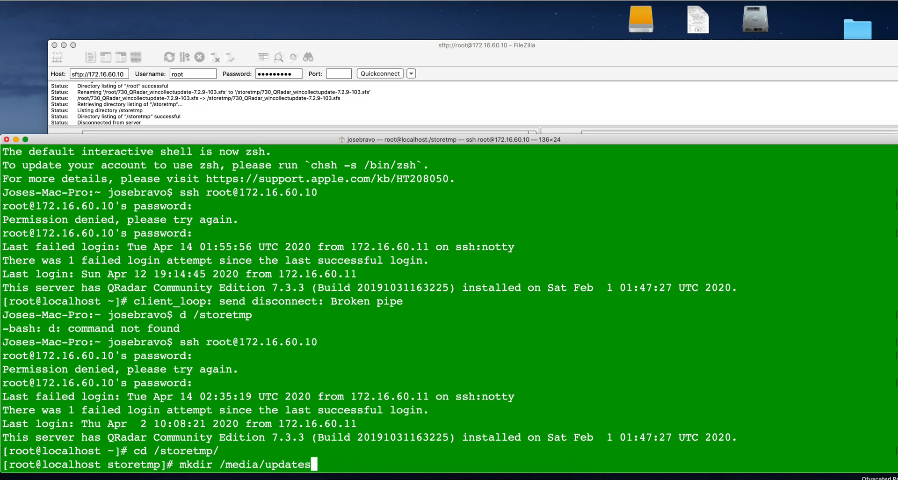
key("Return")
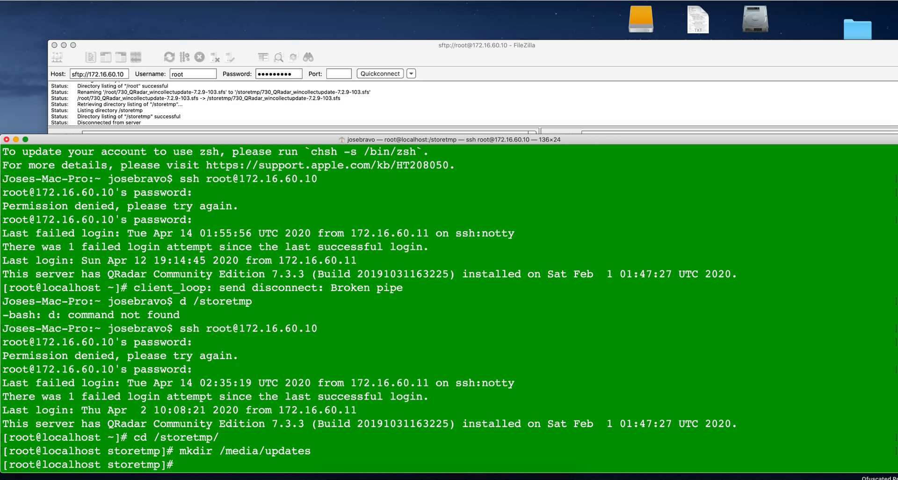
Run mount -o loop -t squashfs 730_QRadar_wincollectupdate-7.2.9-103.sfs onto /media/updates/
type("mount")
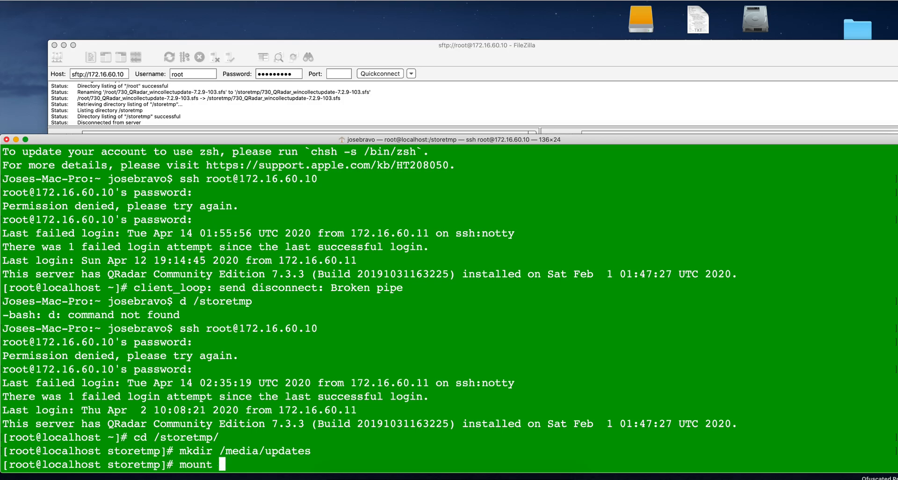
type("-o")
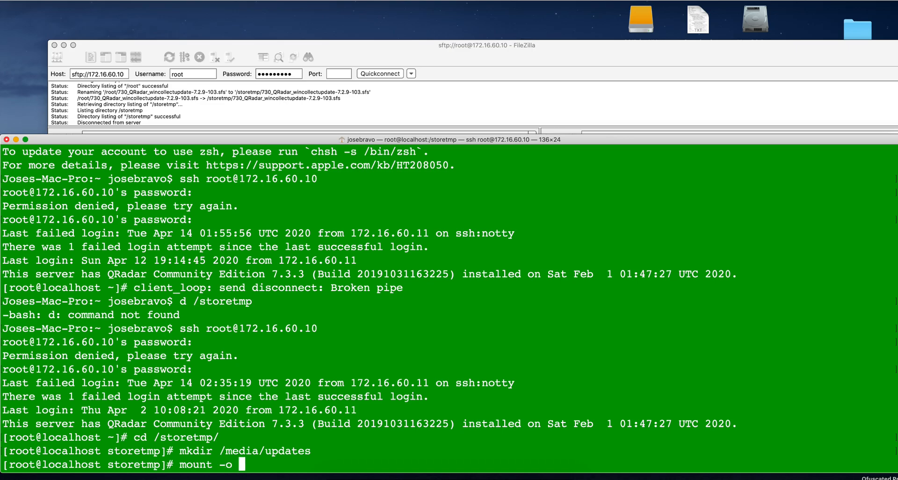
type("loop")
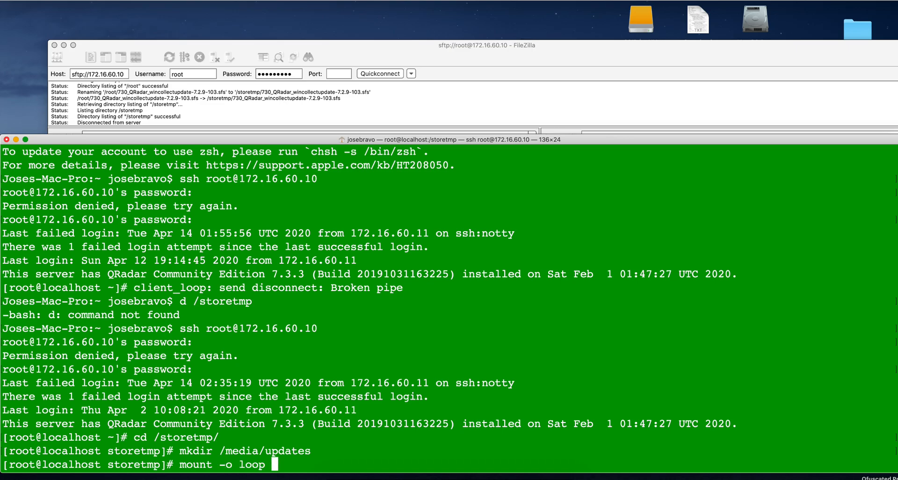
type("-t")
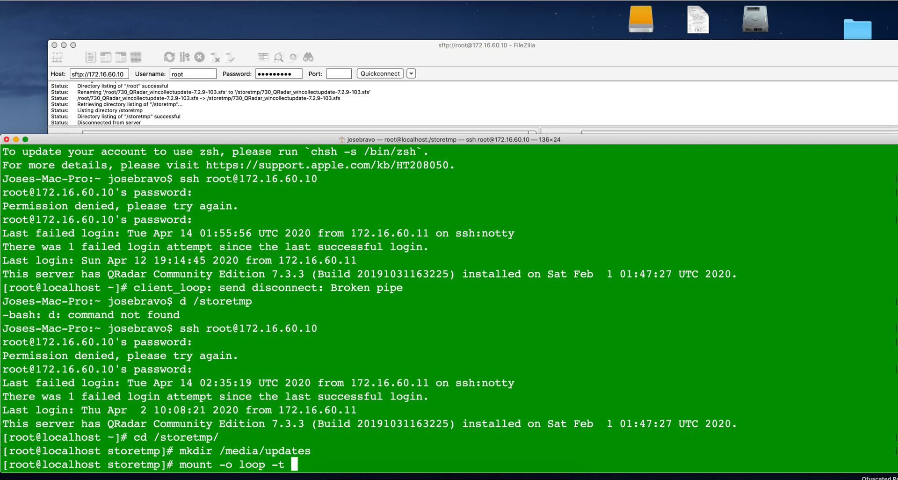
type("squ")
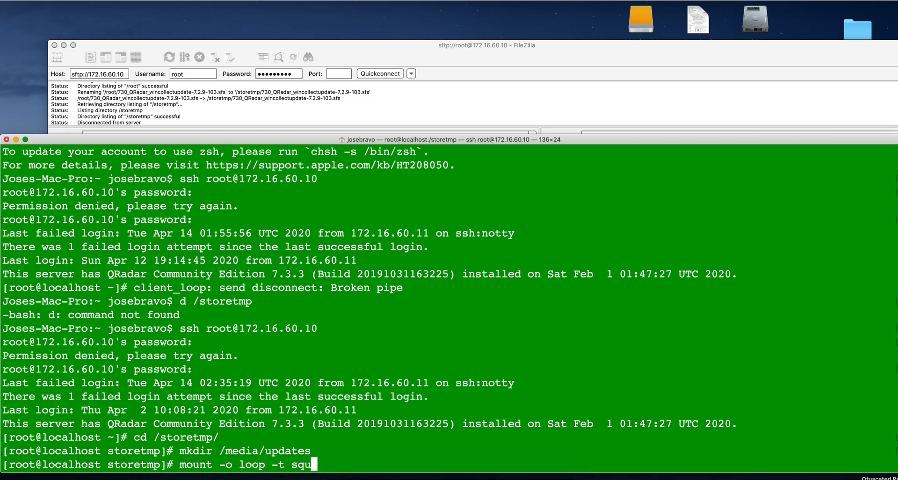
type("as")
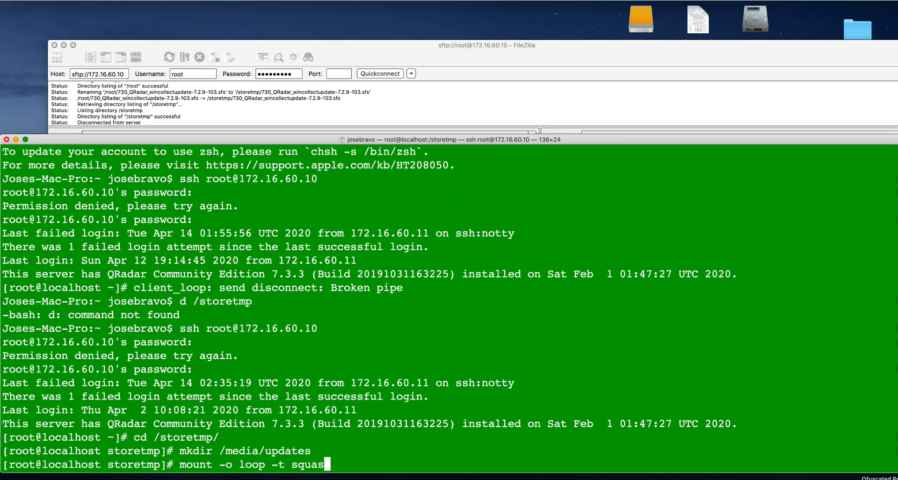
type("hfs")
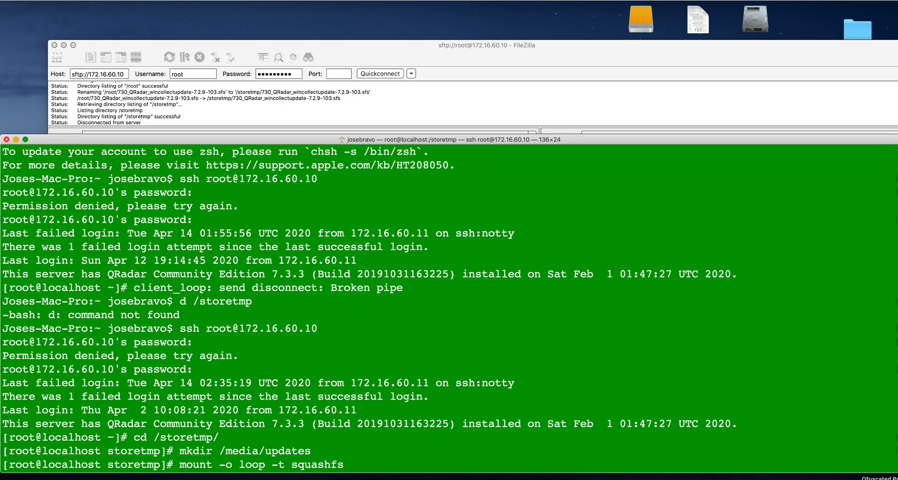
type("73")
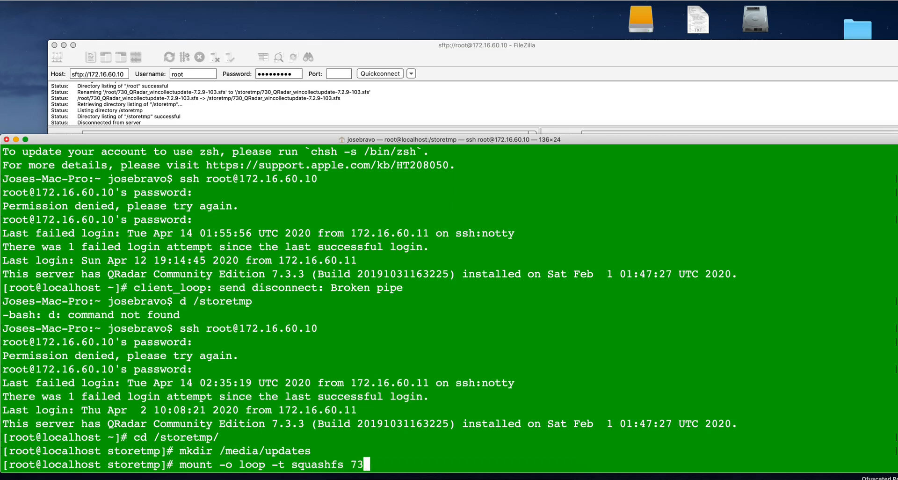
type("0Q")
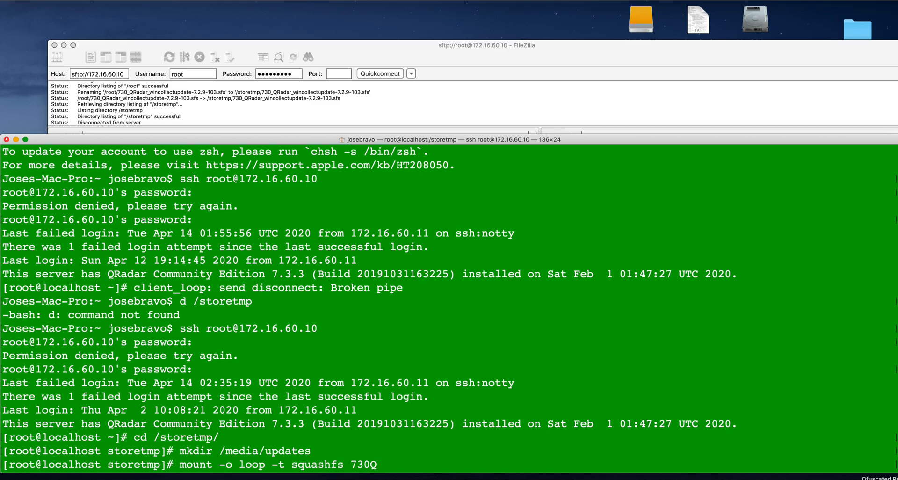
key("Backspace")
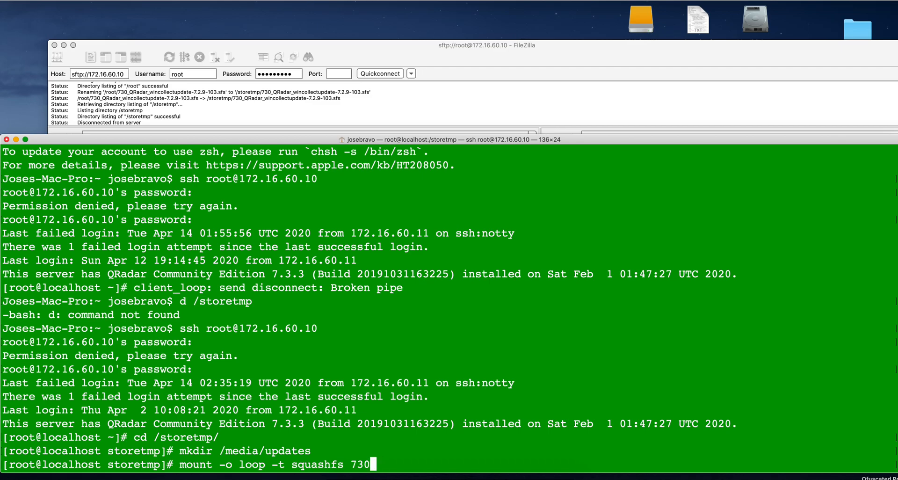
type("QRadar_wincollectupdate-7.2.9-103.sfs")
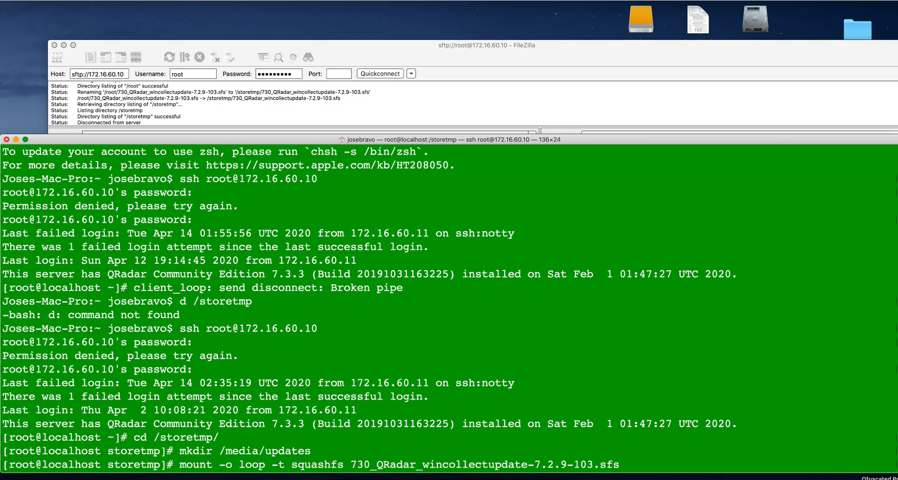
type("/")
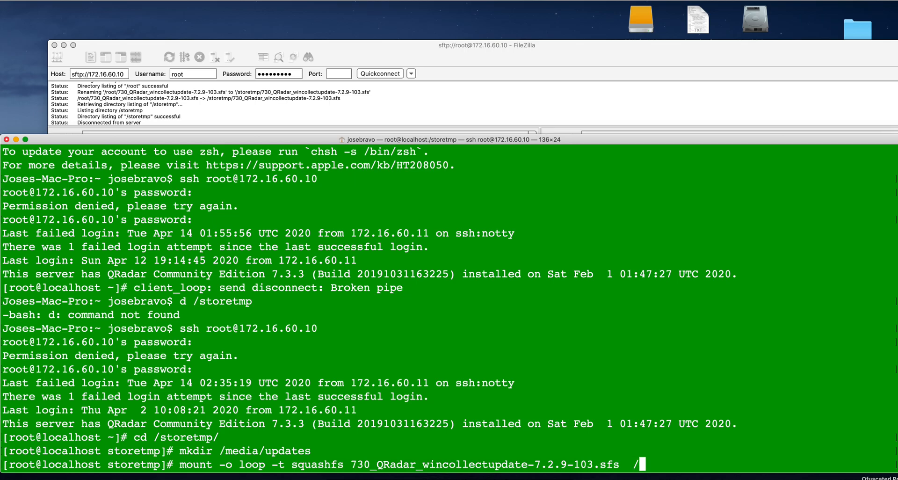
type("media")
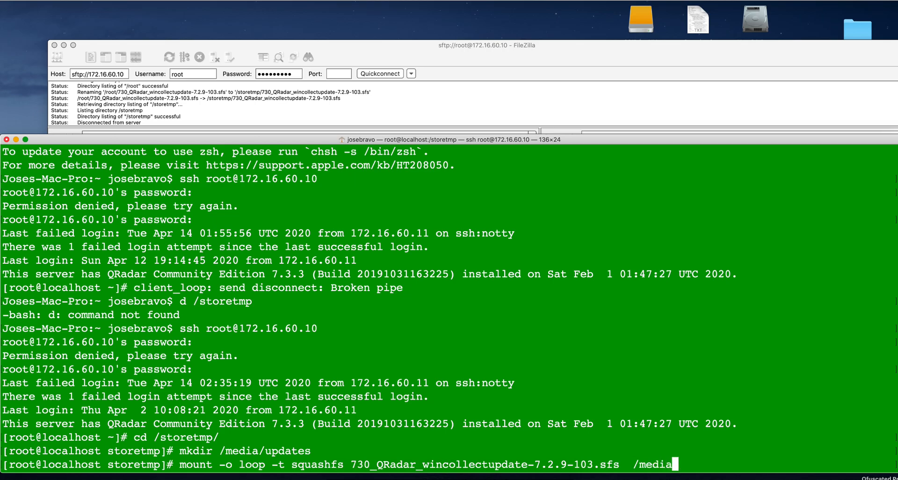
type("u")
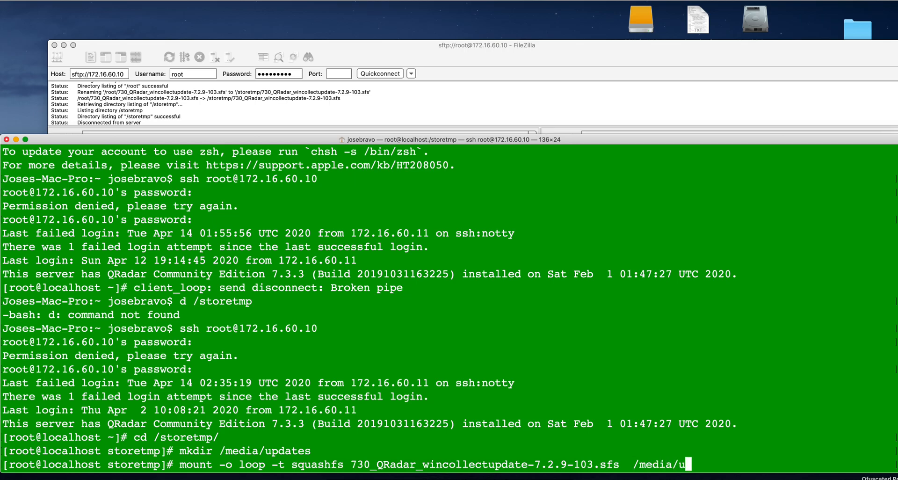
type("pdates/")
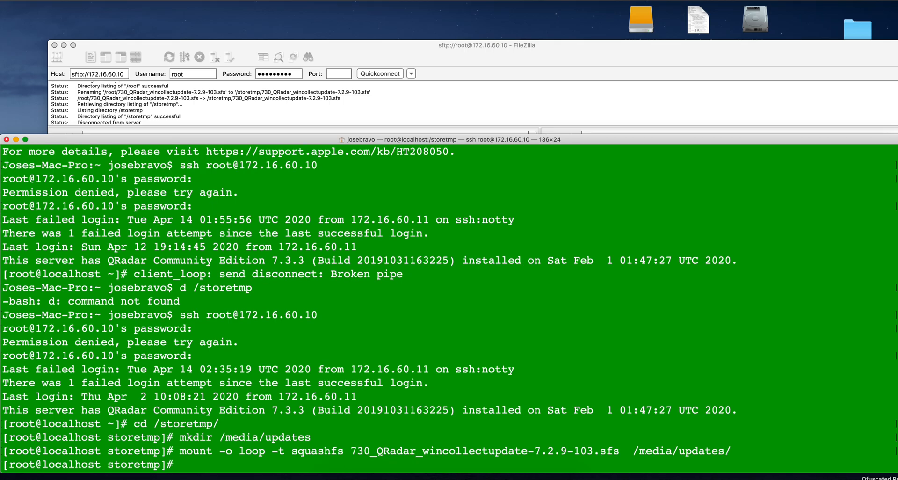
Launch /media/updates/installer and answer y to continue to the Choices prompt
type("/")
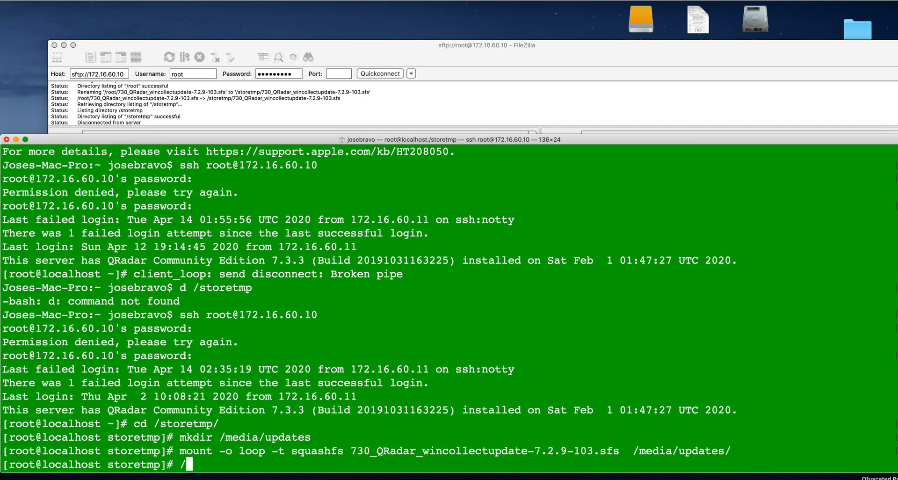
type("med")
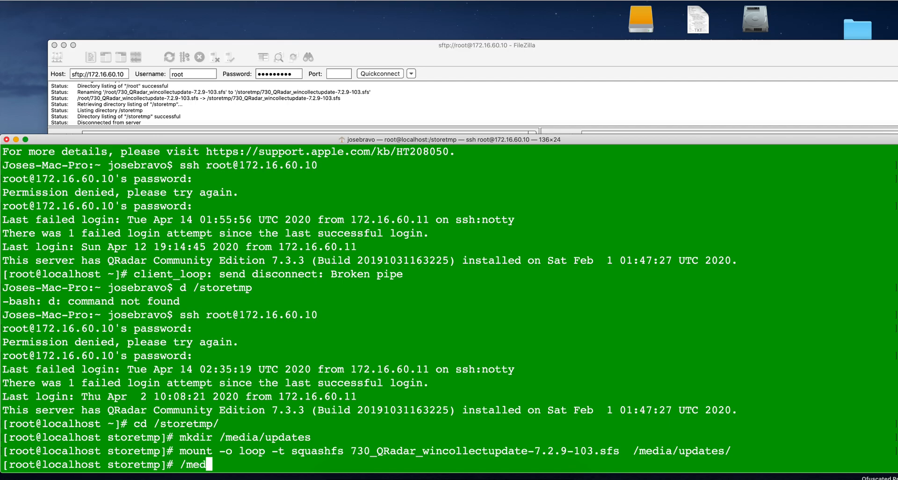
type("ia/updates/")
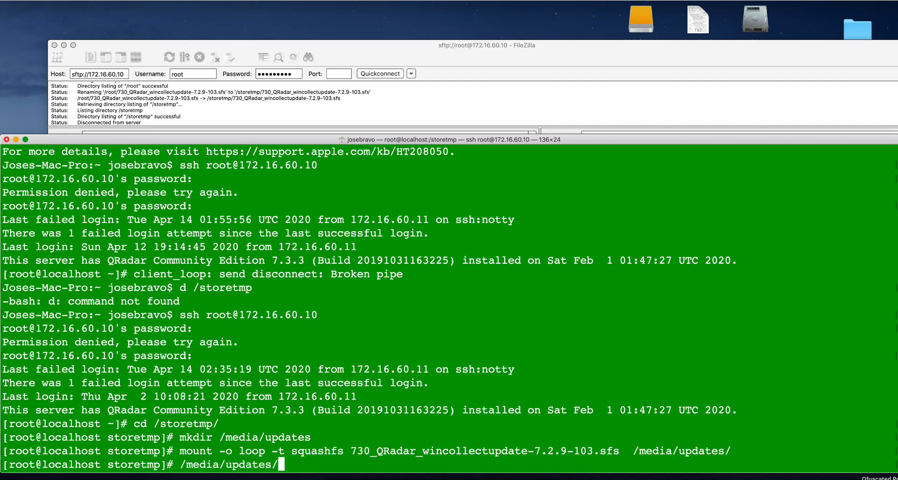
type("inst")
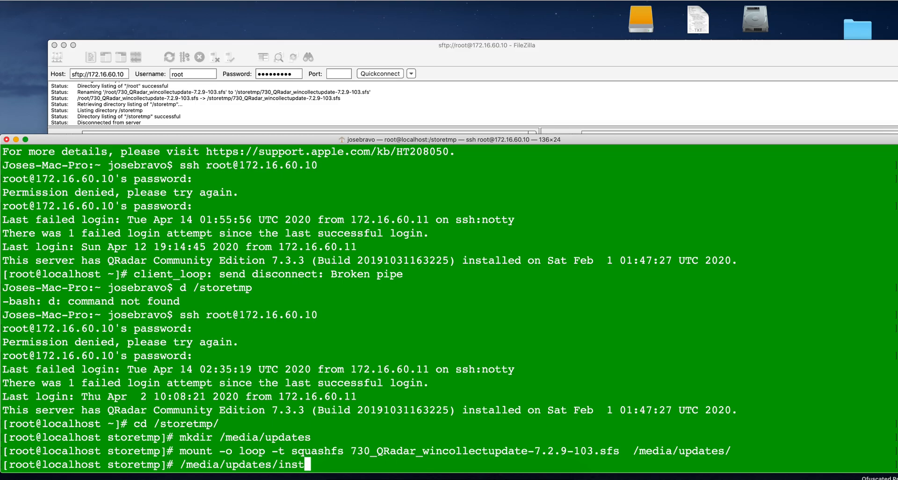
key("Return")
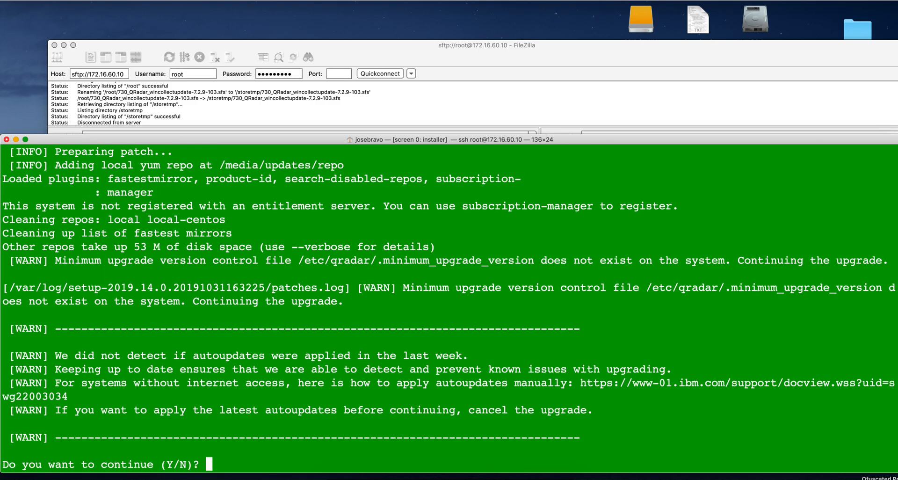
type("y")
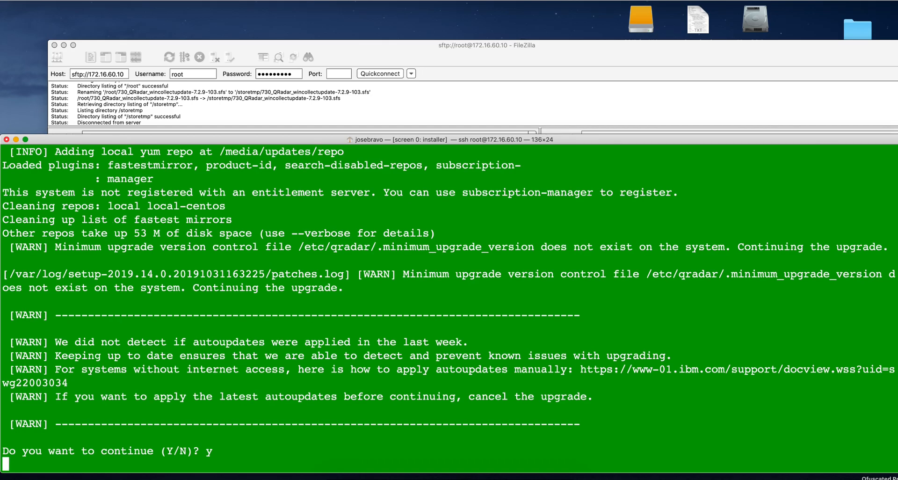
type("y")
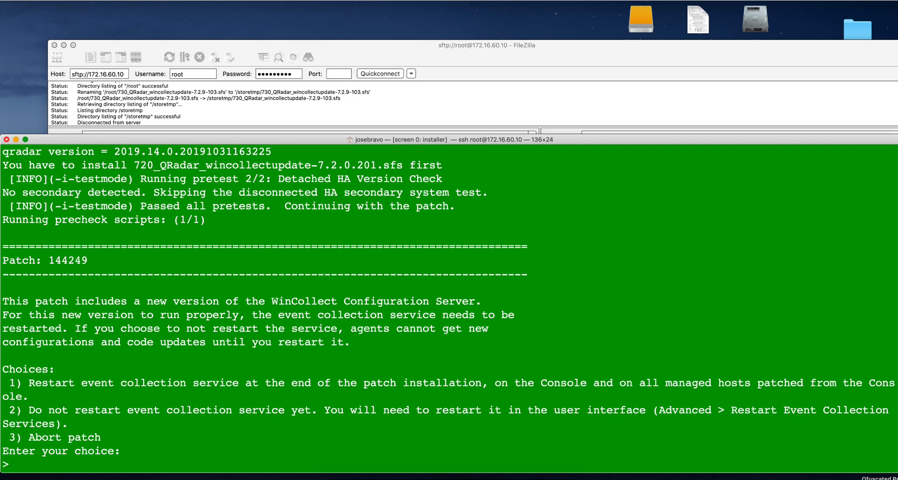
Choose option 1 to install with event collection restart and watch until 'patch succeeded'
type("1")
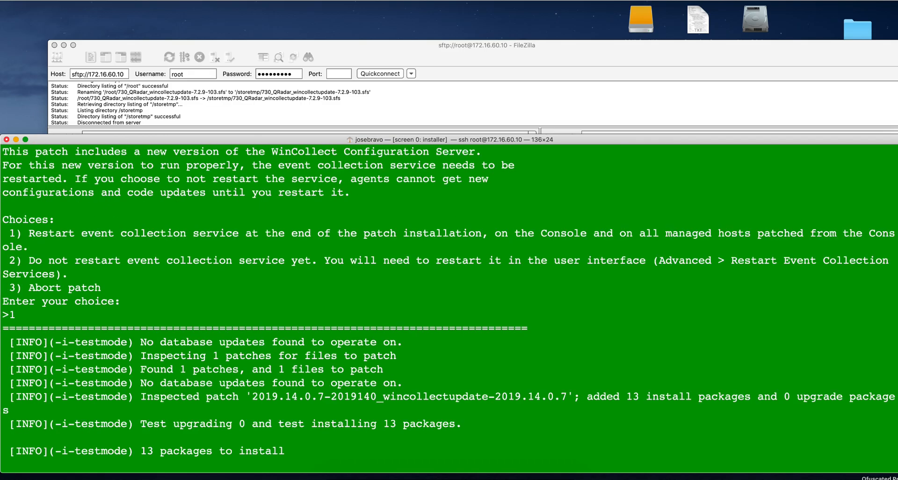
scroll("down", 3)
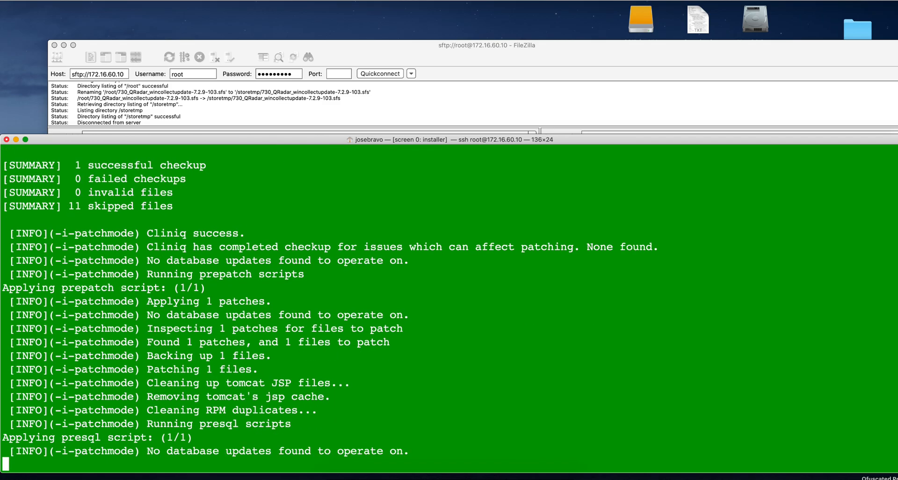
scroll("down", 3)
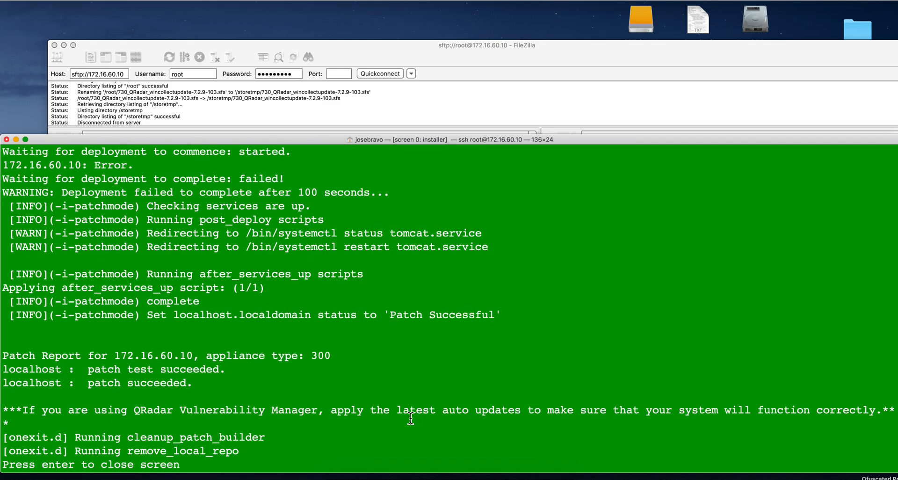
mouse_move(387, 427)
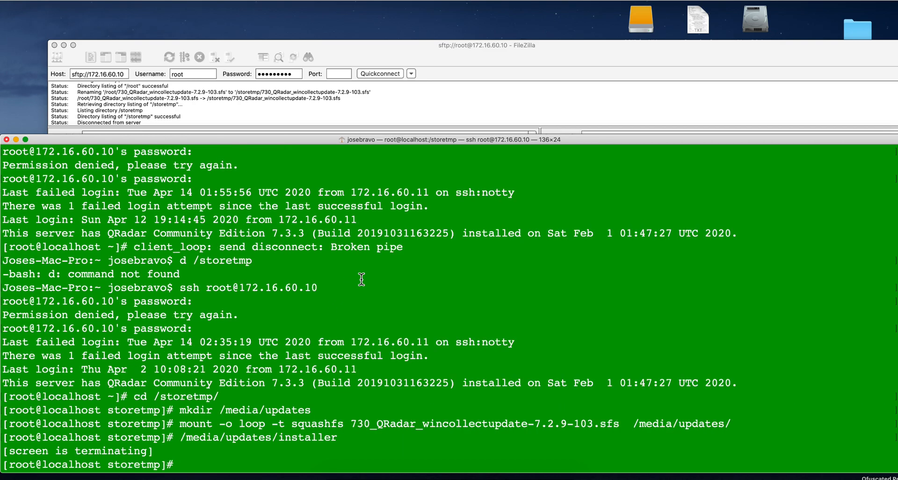
mouse_move(14, 147)
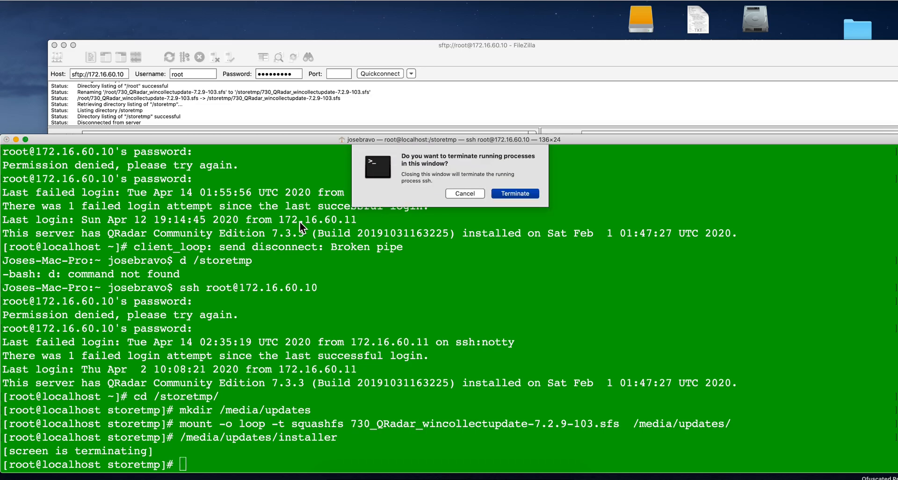
Terminate the SSH Terminal session and close FileZilla, leaving the QRadar login page
left_click(514, 192)
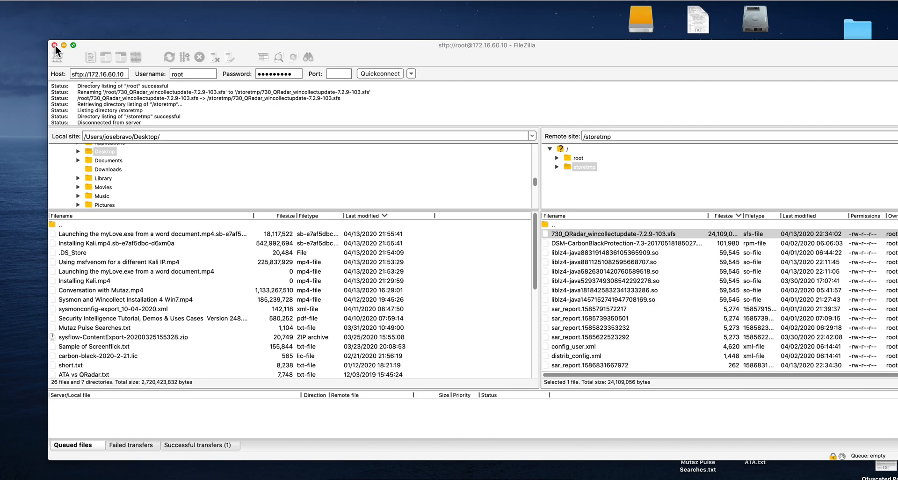
left_click(55, 45)
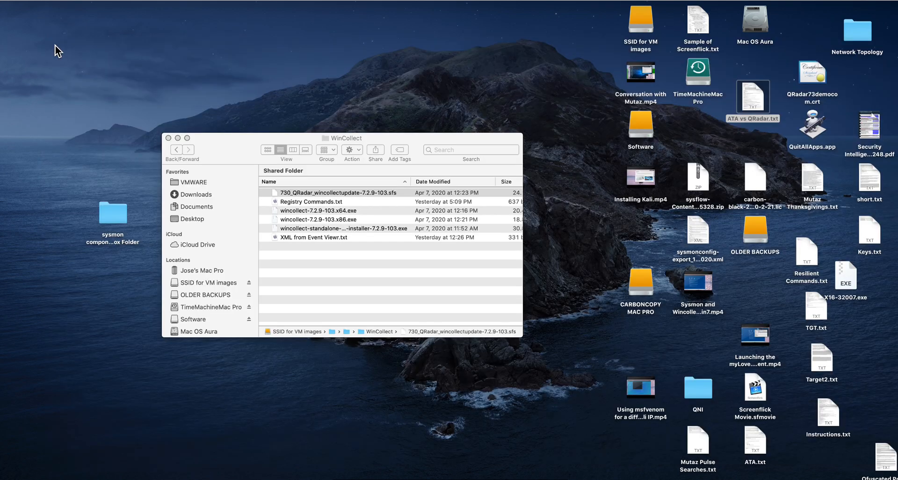
left_click(168, 138)
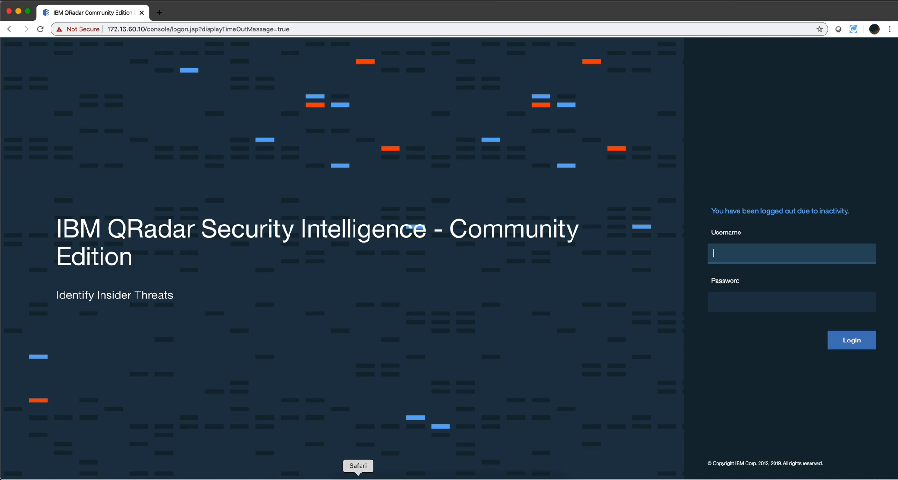
mouse_move(496, 287)
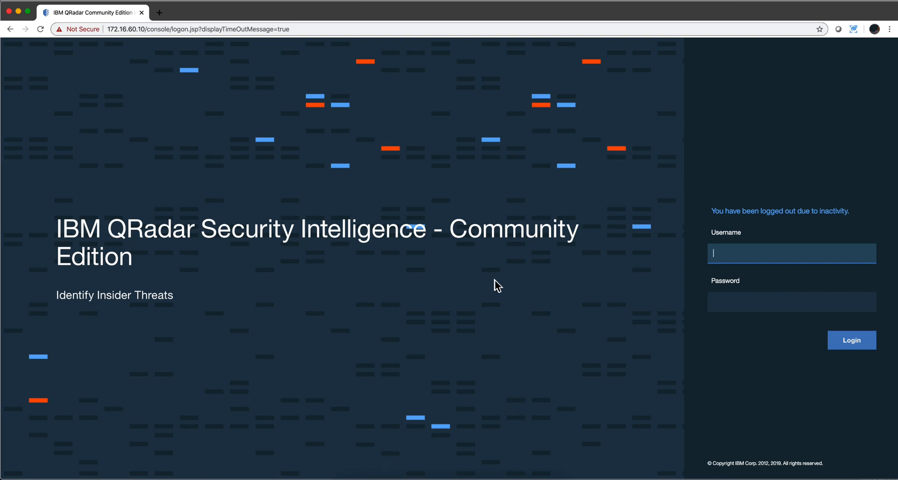